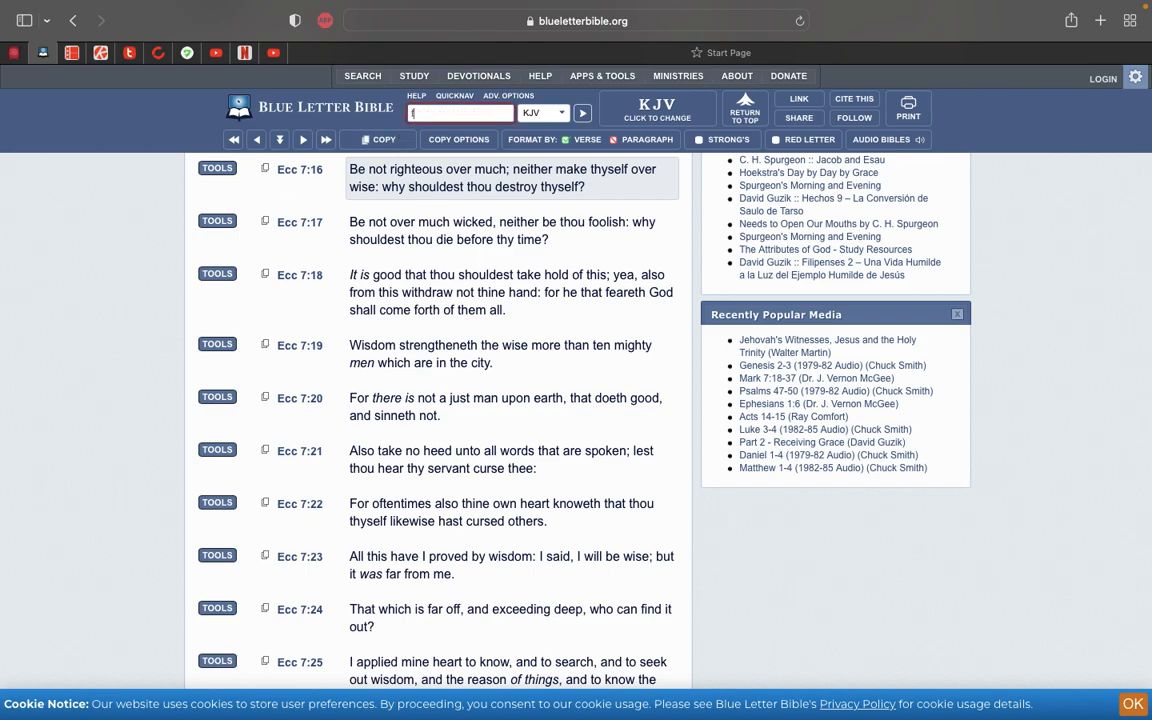
- Search the KJV for 'filthy rags', bringing up its single match, Isaiah 64:6
type("filthy")
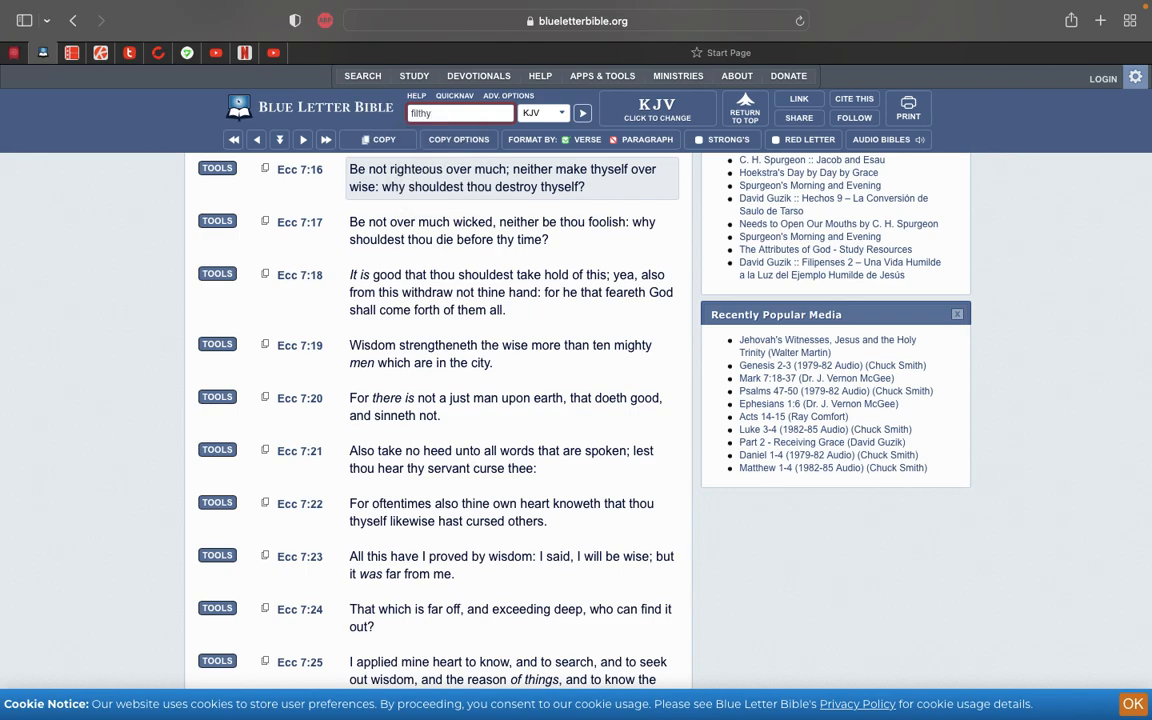
type("rags")
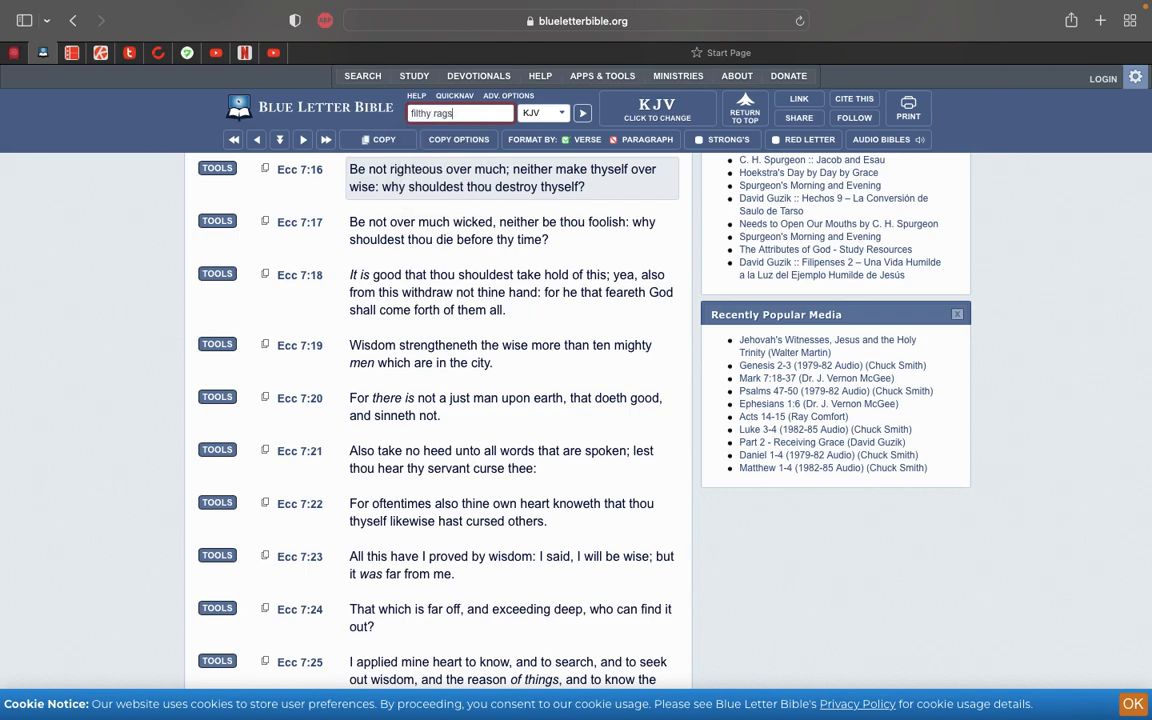
left_click(584, 112)
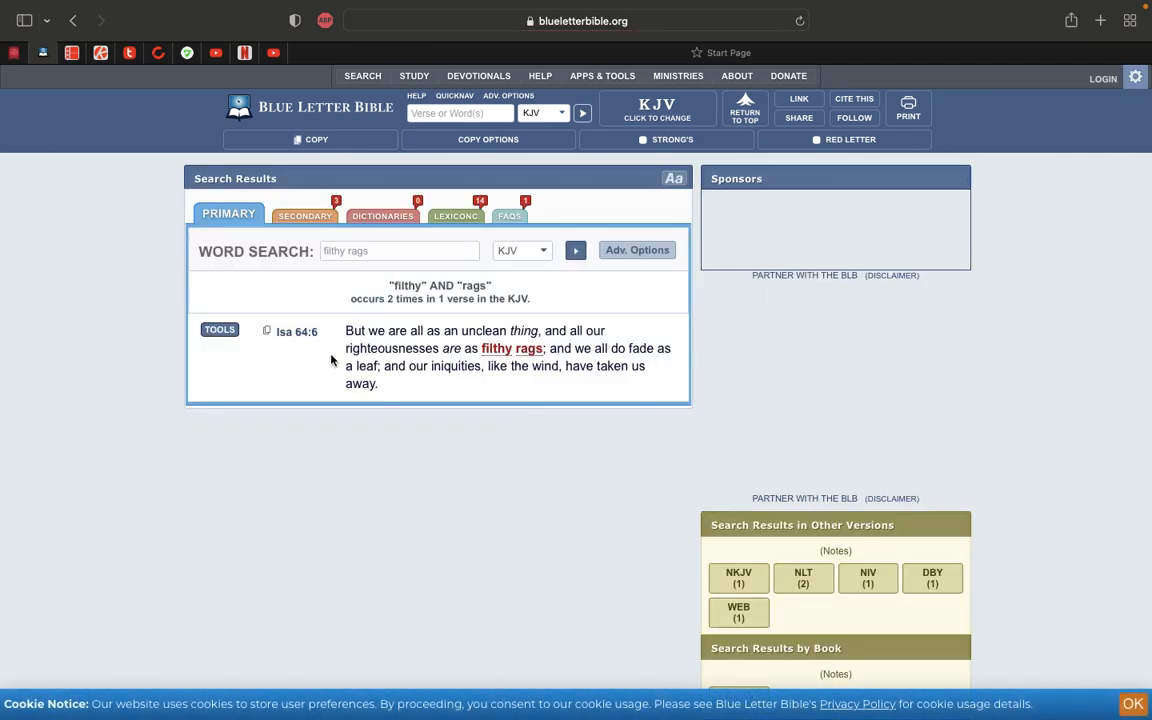
mouse_move(304, 376)
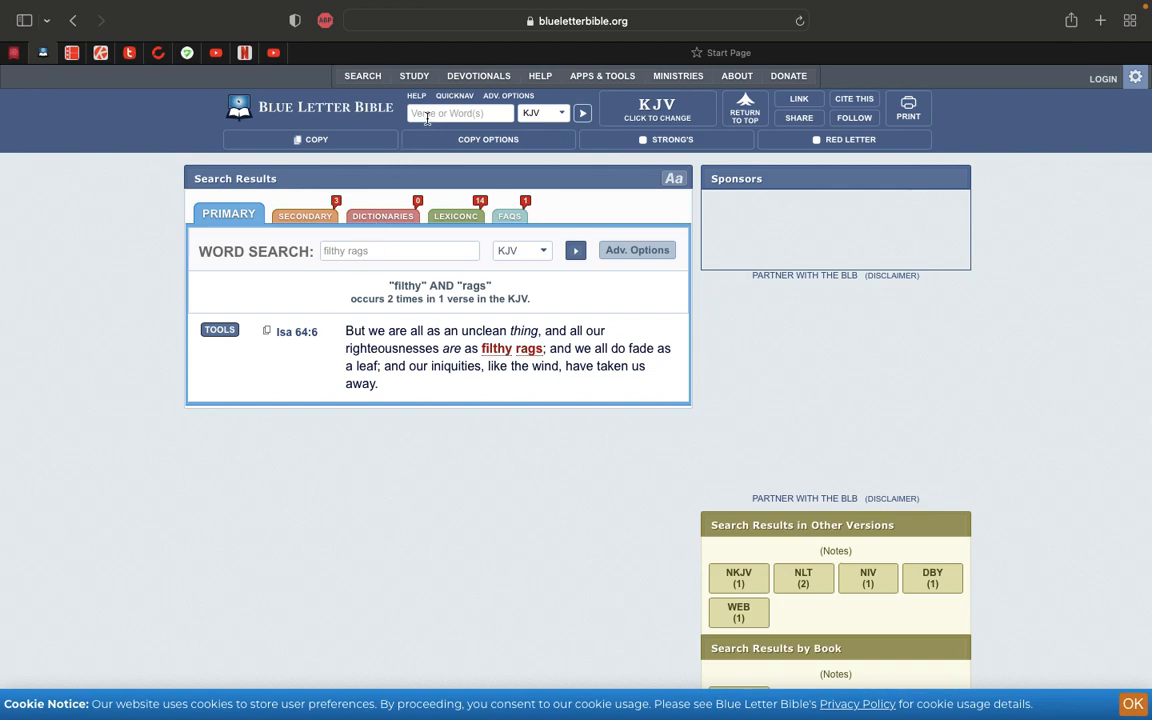
- Search the KJV for 'defiled bread', showing Ezekiel 4:13 and Mark 7:2
type("d")
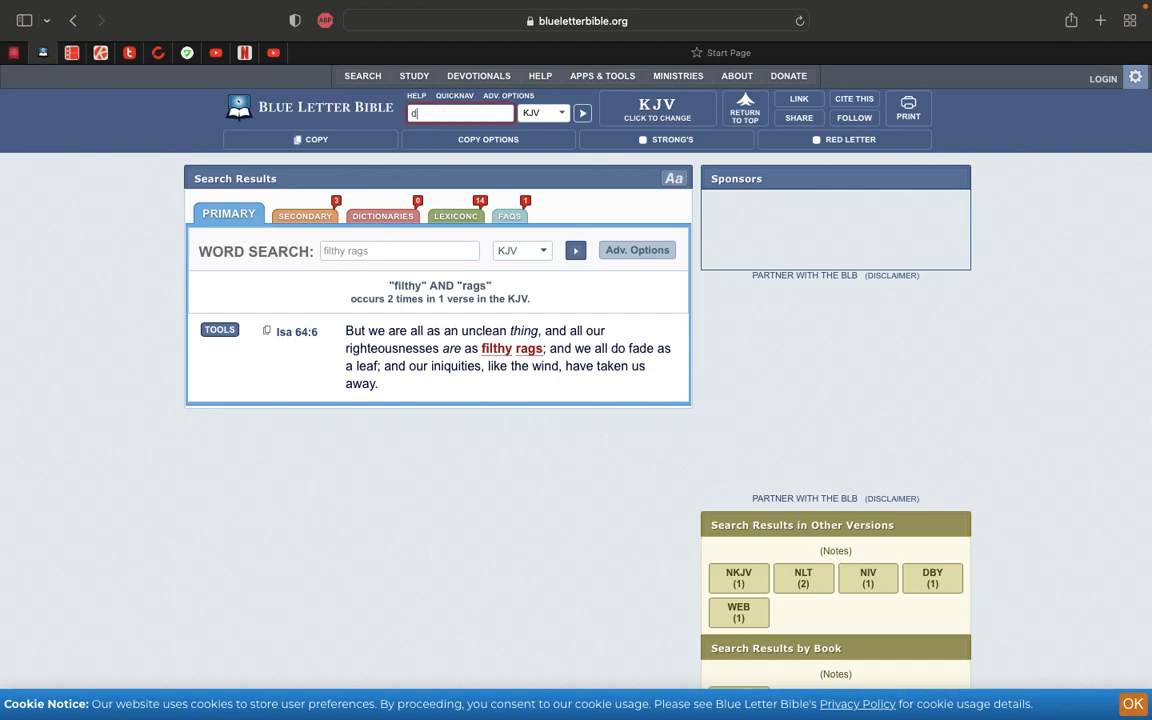
type("efiled bread")
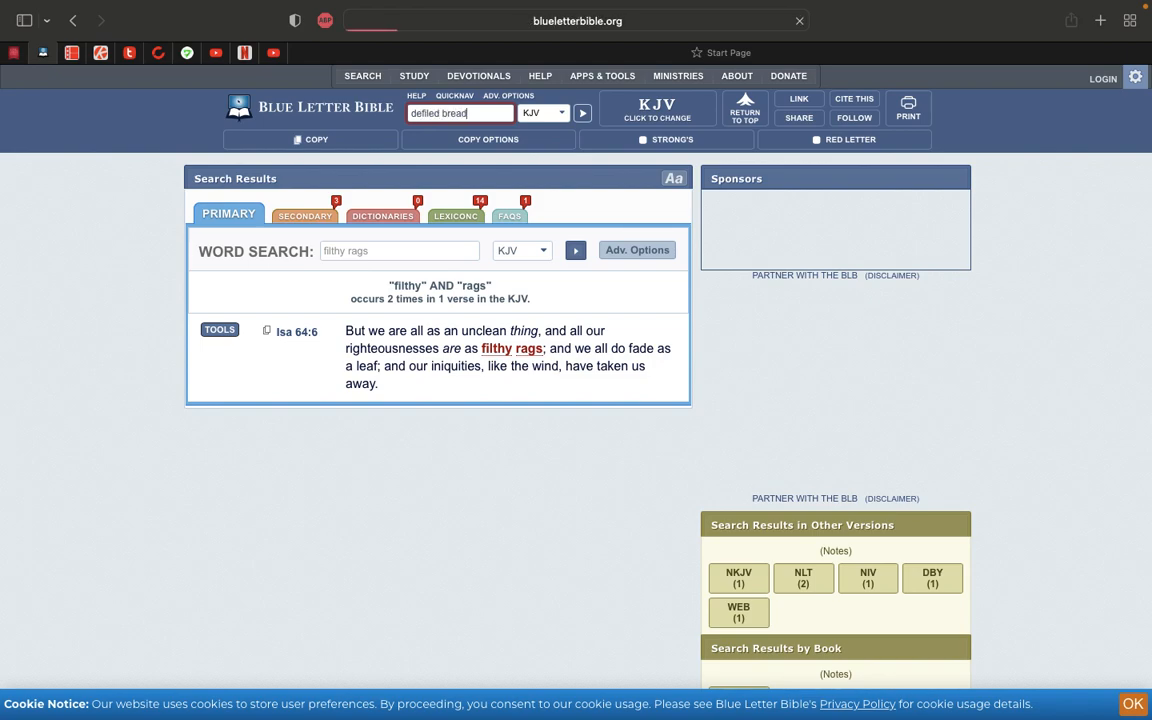
left_click(584, 112)
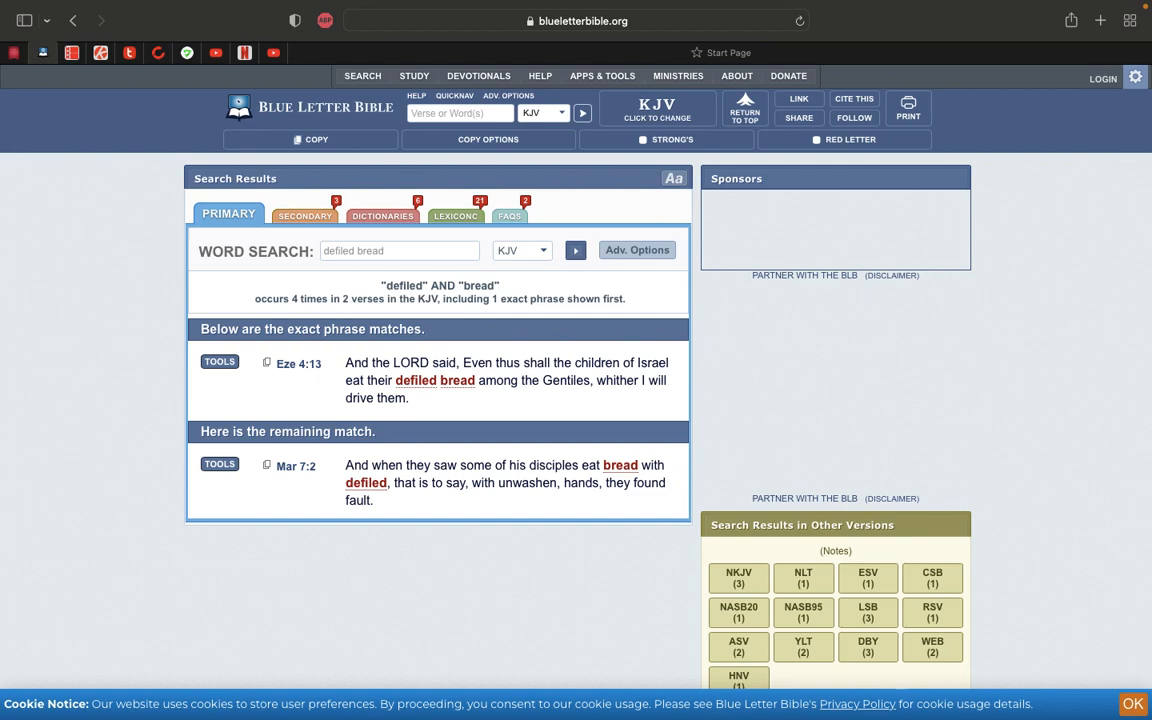
left_click(460, 112)
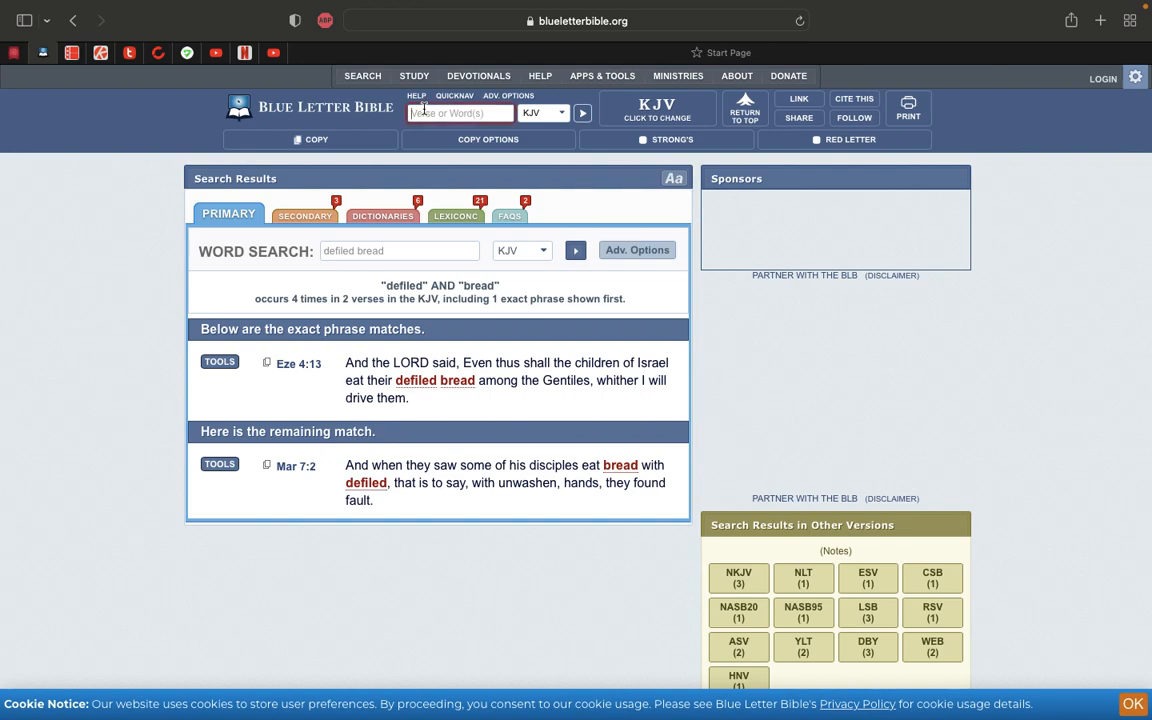
- Jump to James chapter 2 via 'jas' and read down through verse 13
type("je")
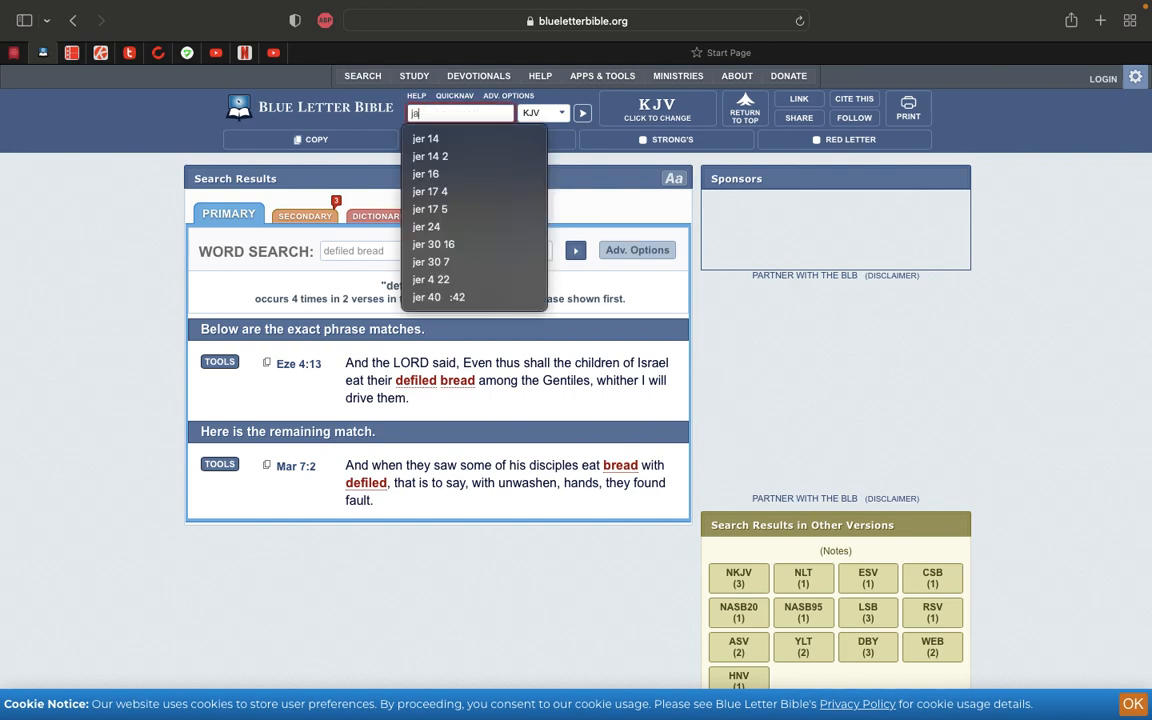
type("jas")
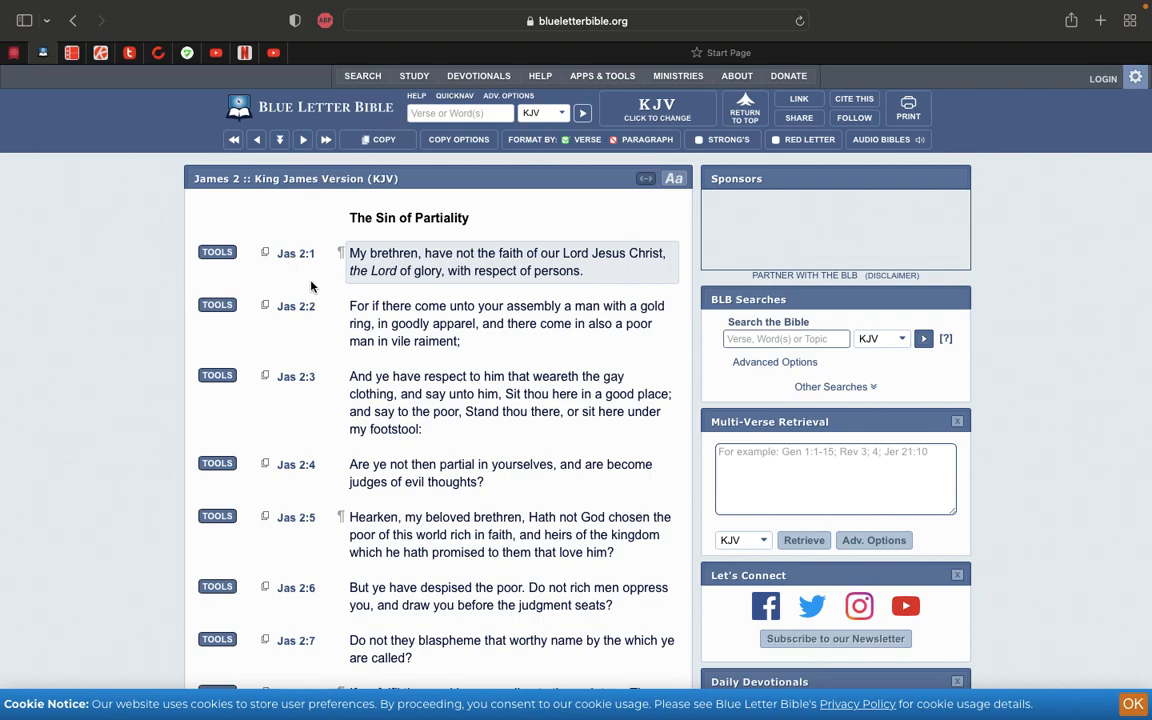
mouse_move(332, 316)
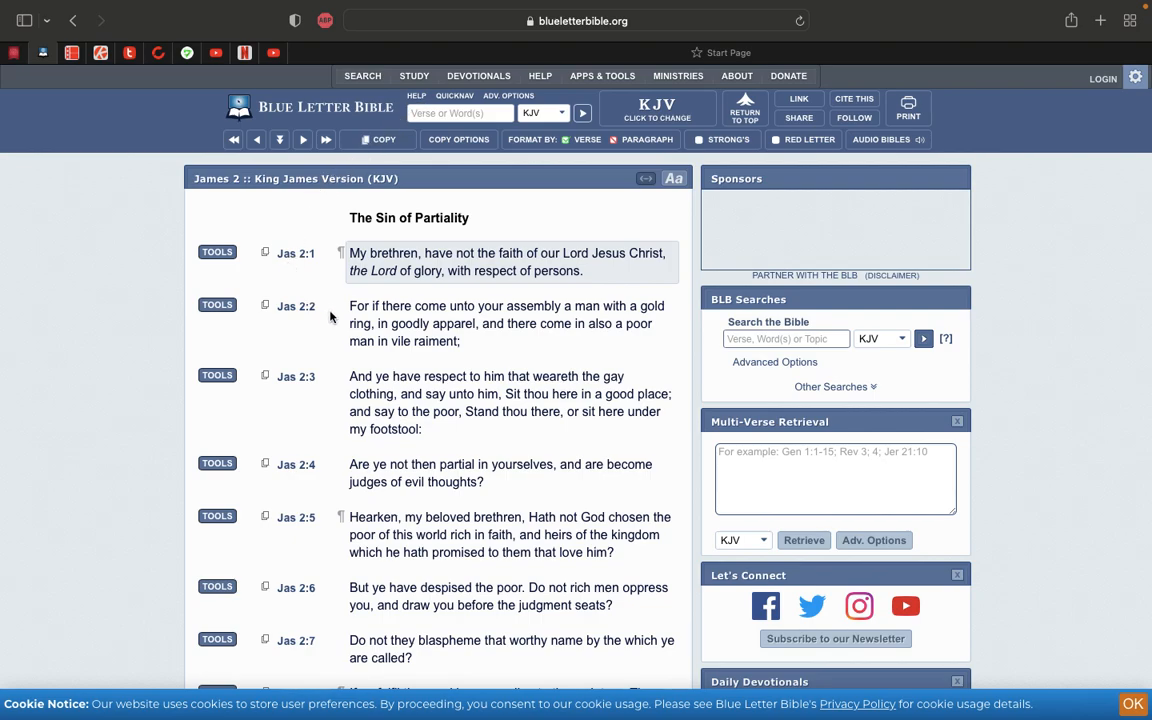
scroll("down", 3)
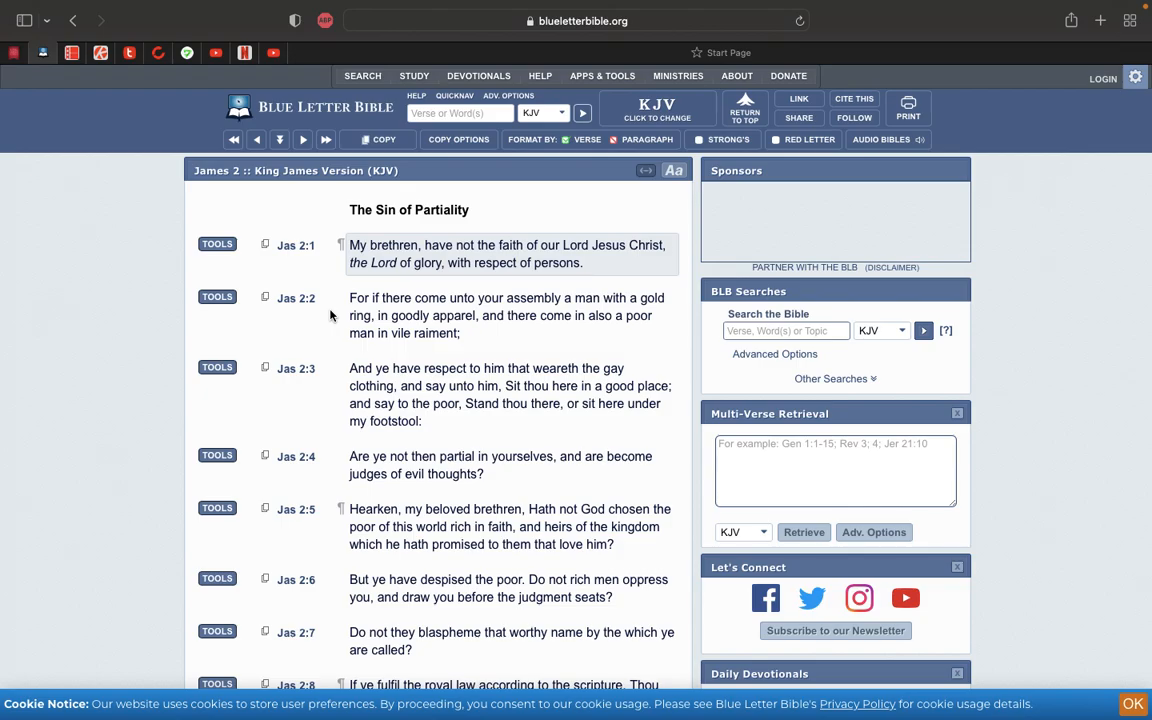
scroll("down", 3)
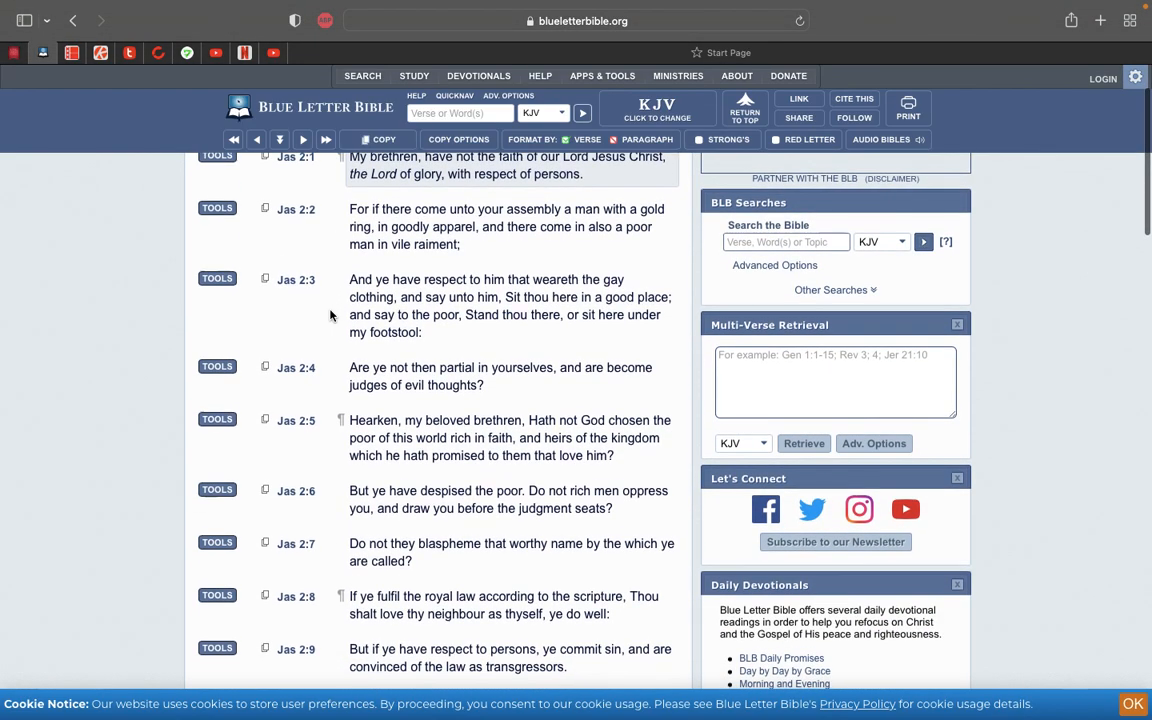
scroll("down", 3)
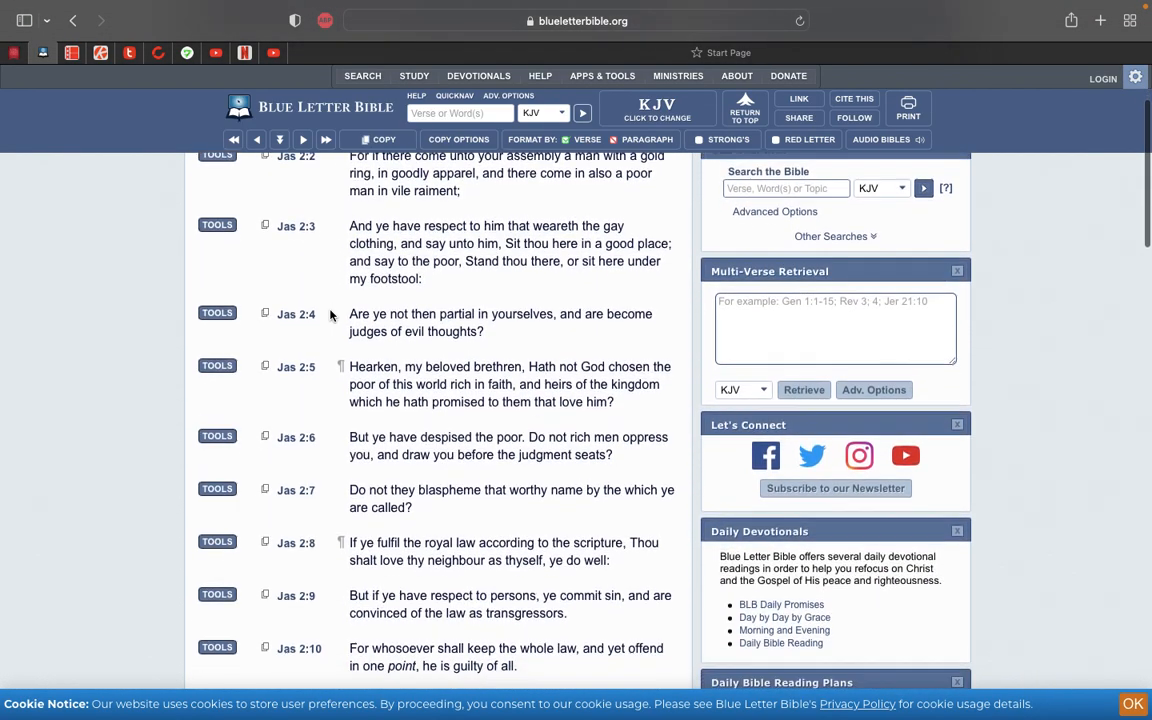
scroll("down", 3)
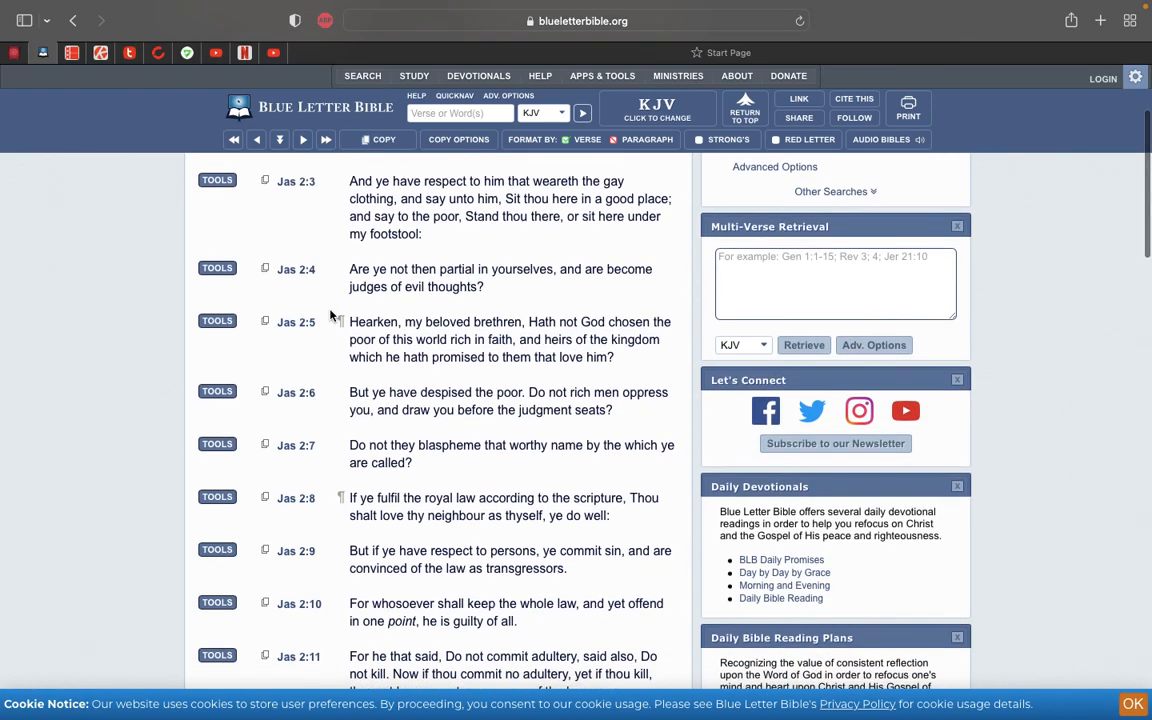
scroll("down", 3)
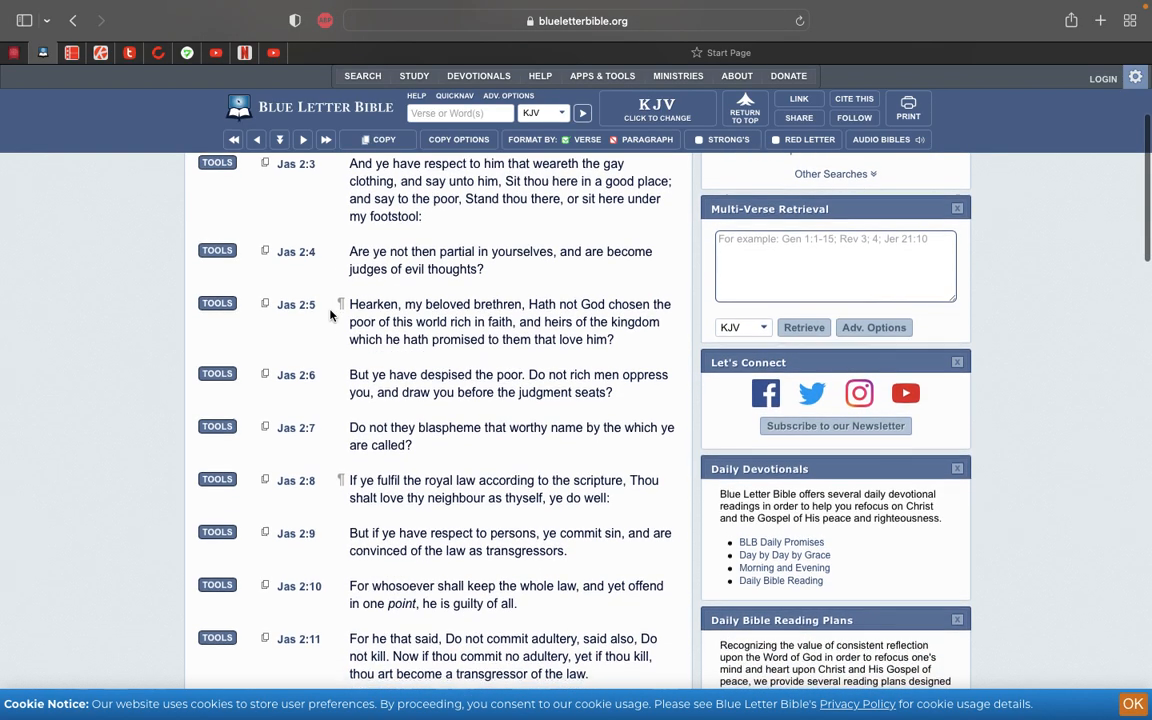
scroll("down", 3)
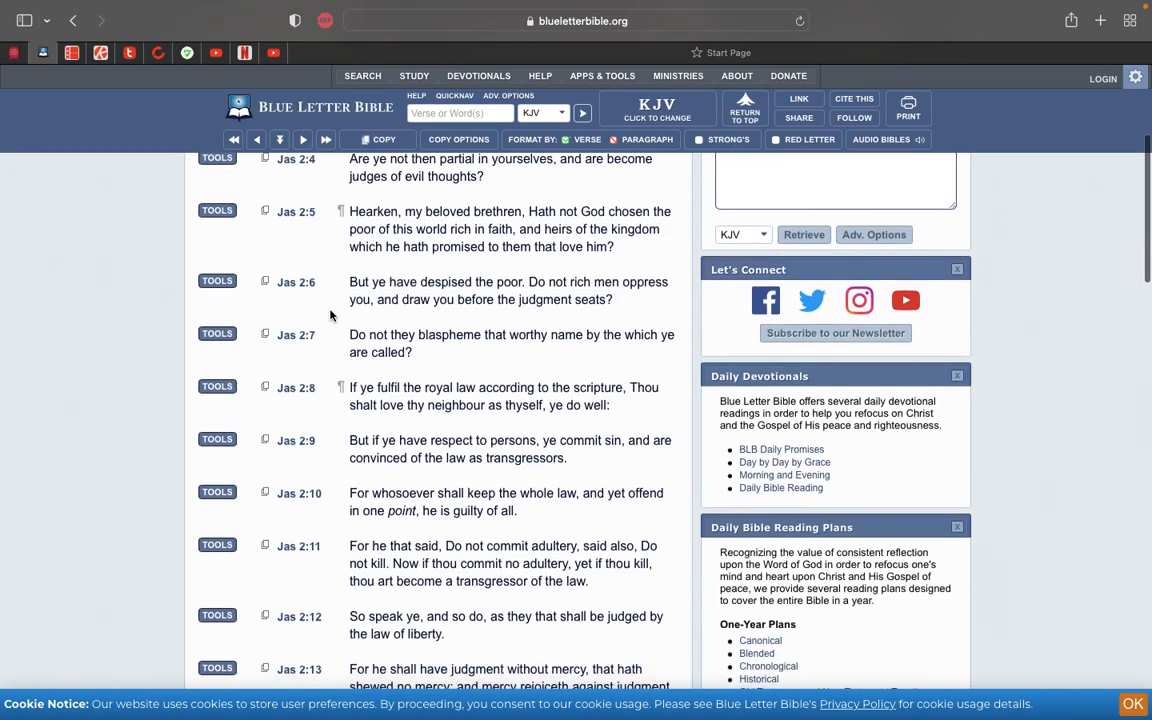
scroll("down", 3)
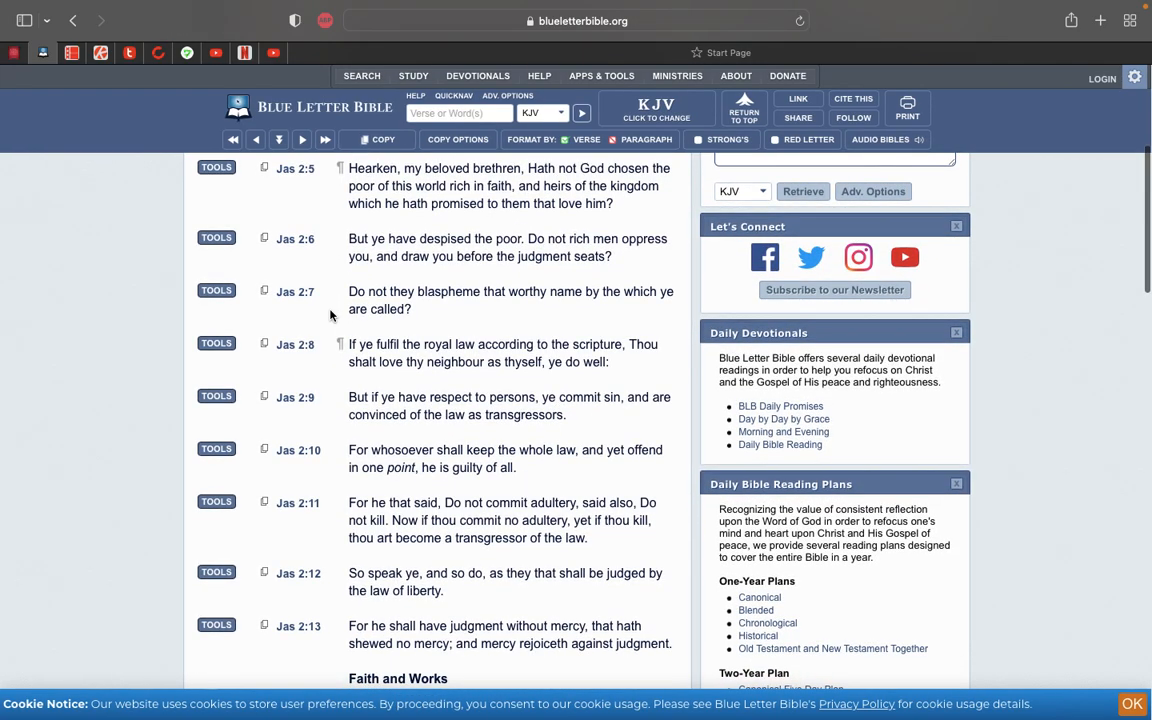
scroll("down", 3)
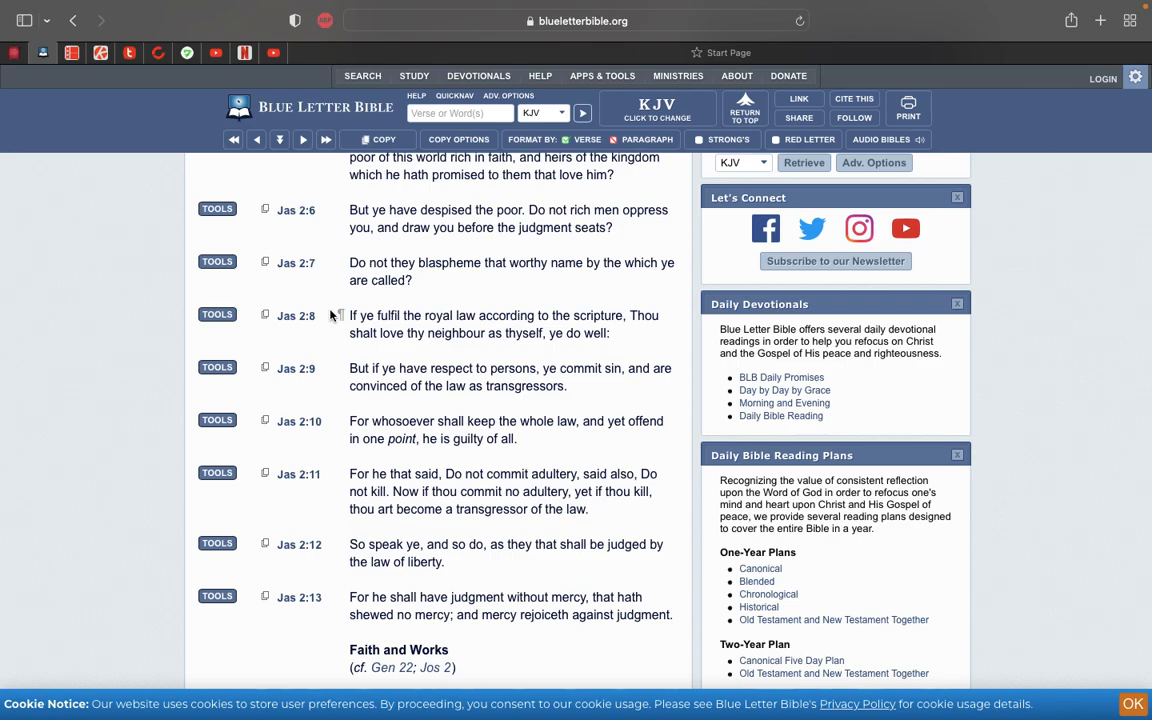
- Jump to 1 Corinthians 10:25 in the KJV with the reference '1 co 10 25'
left_click(508, 218)
type("1 co")
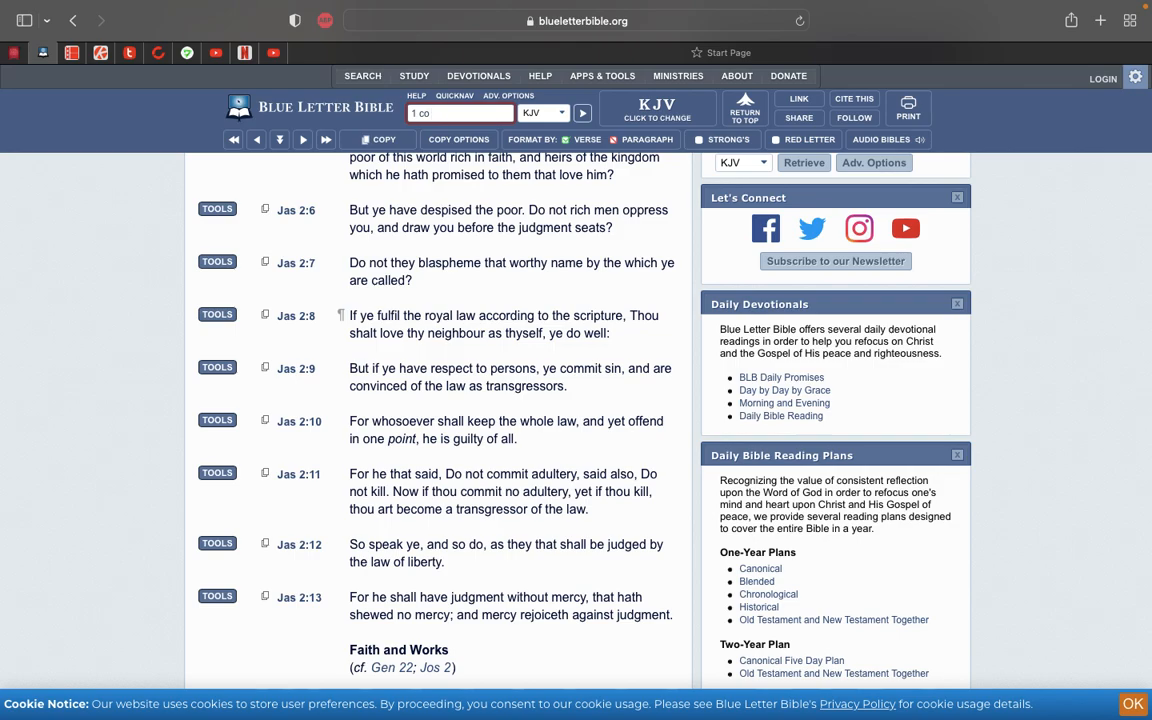
type("10")
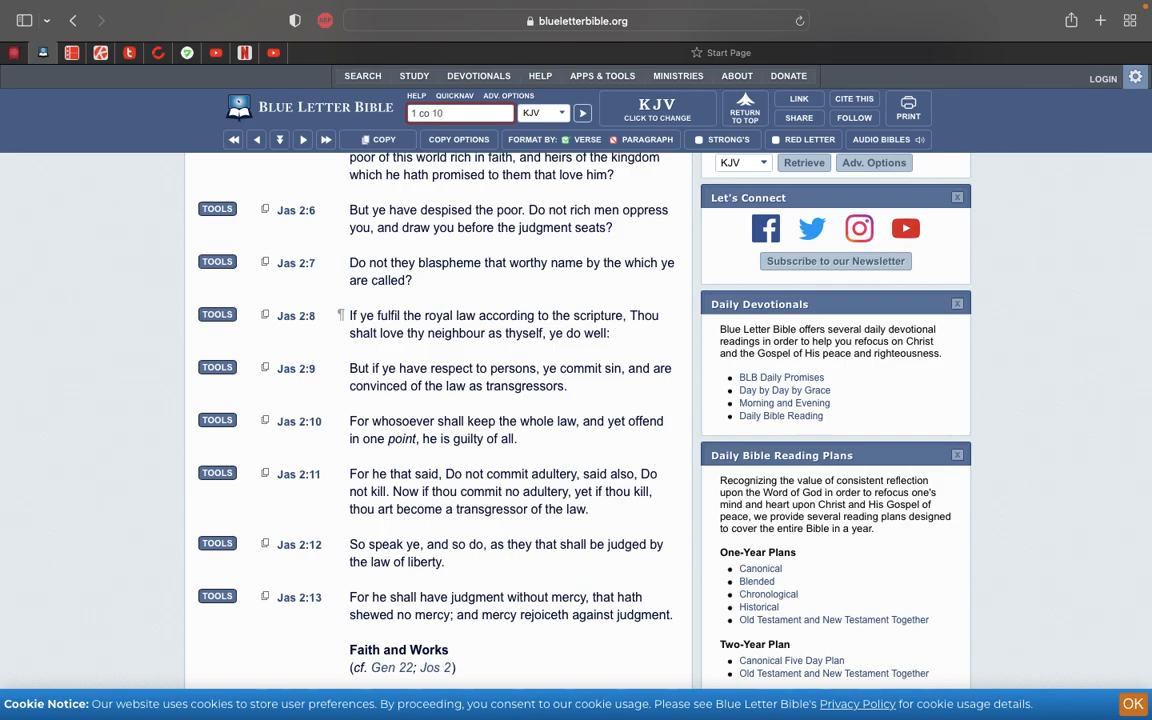
type("25")
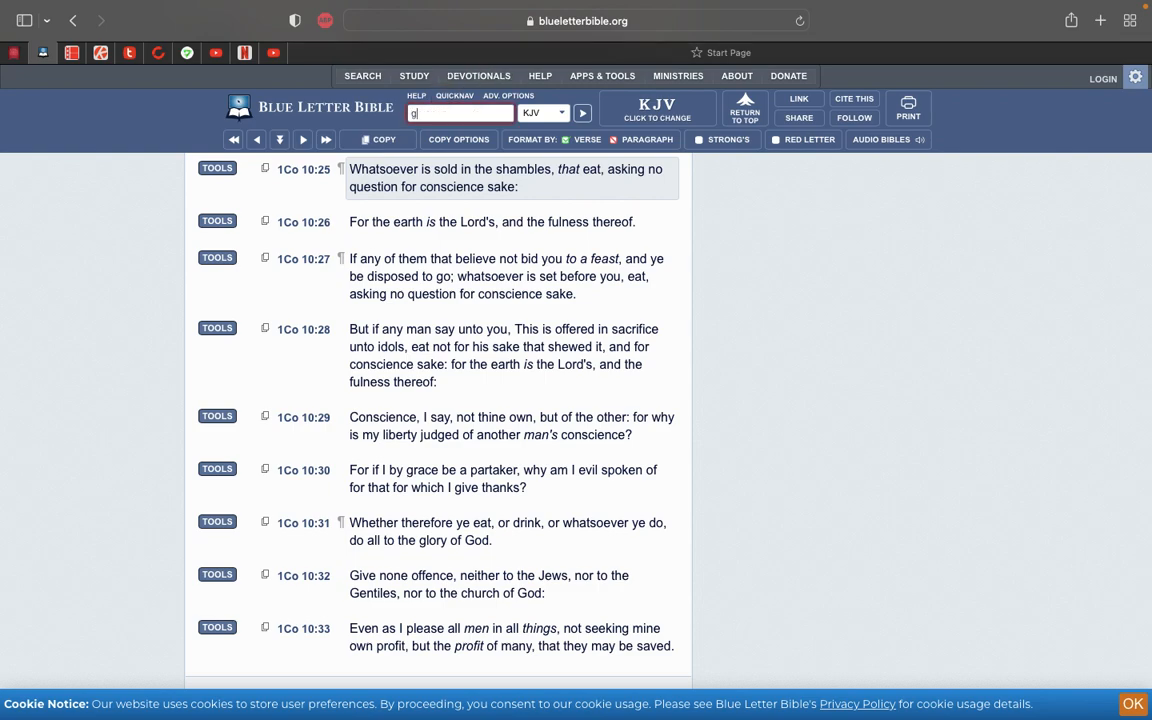
- Search the KJV for 'grace saved', listing Ephesians 2:5 and 2:8 among 5 verses
type("race")
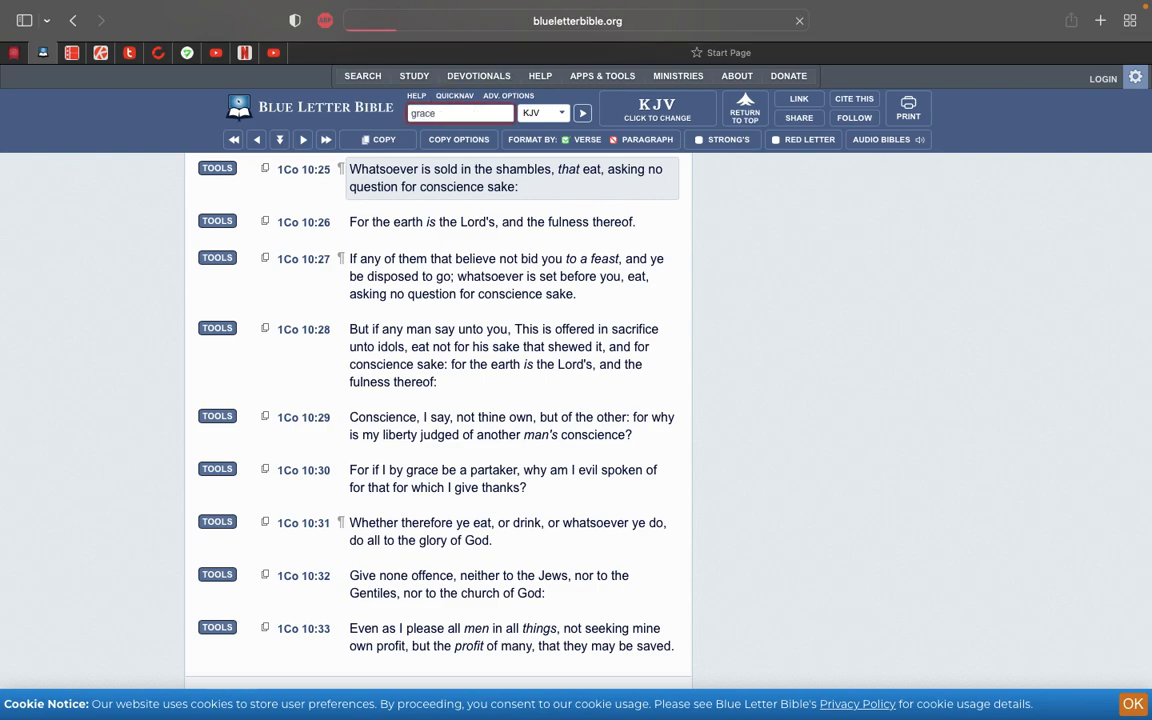
left_click(584, 112)
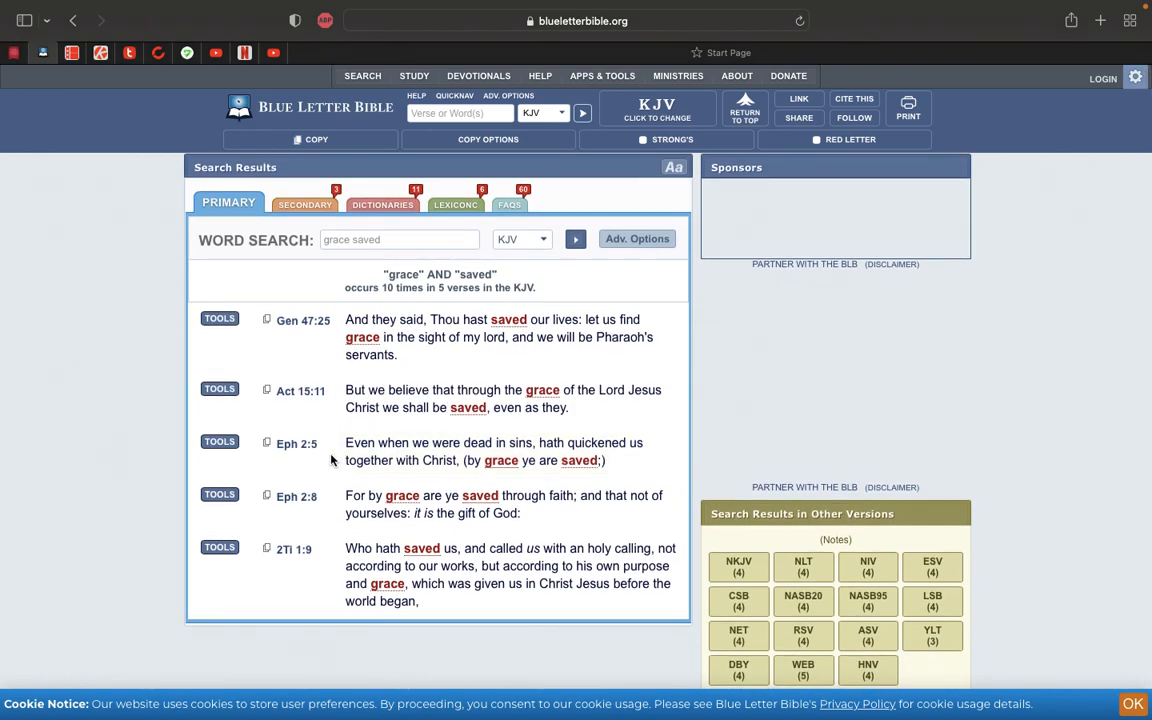
mouse_move(328, 424)
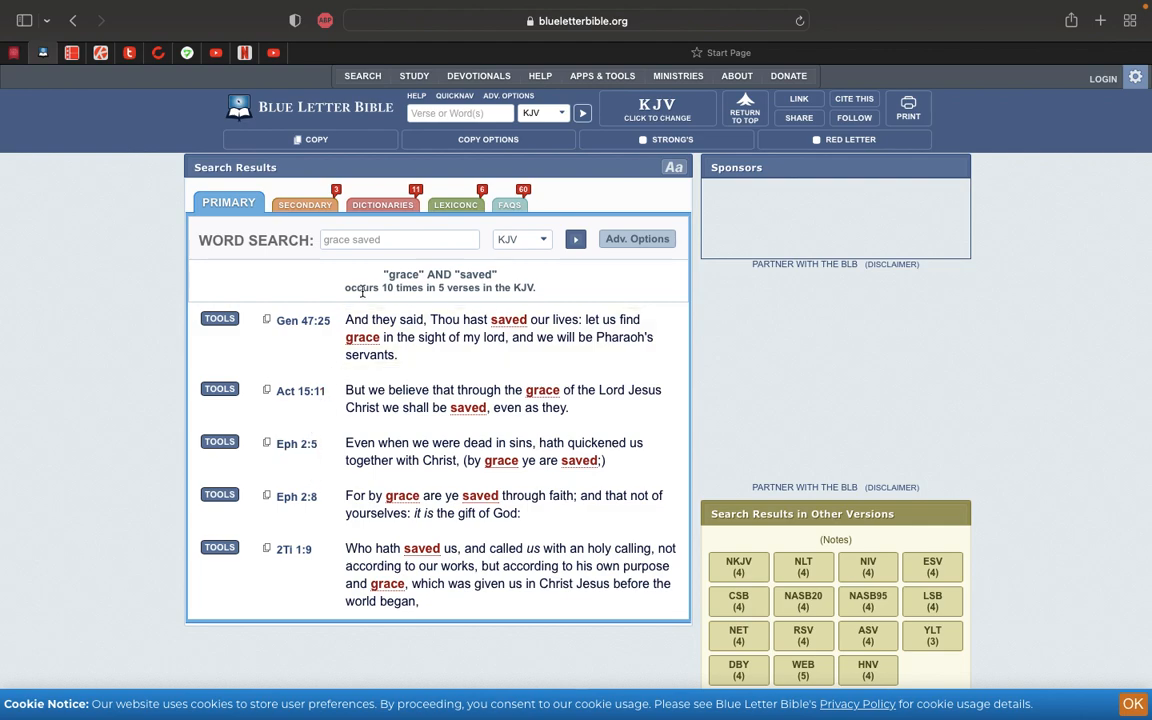
mouse_move(30, 84)
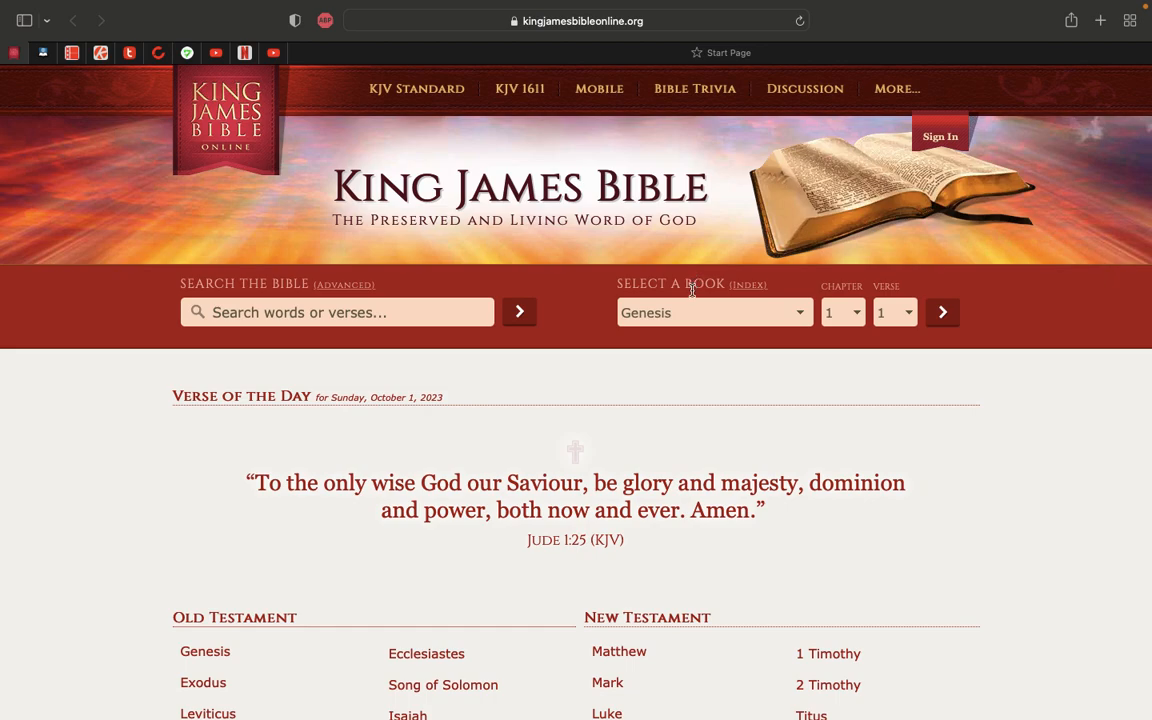
- Switch to the 1611 KJV and select Baruch chapter 2 as the passage
left_click(712, 312)
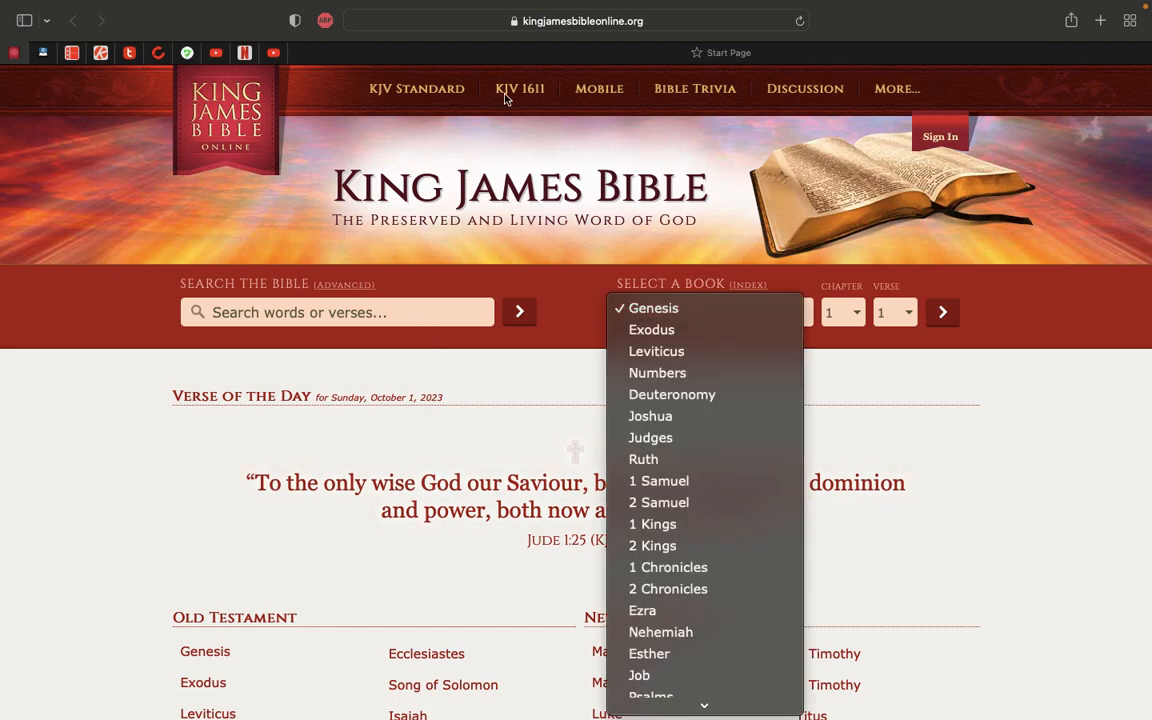
left_click(520, 88)
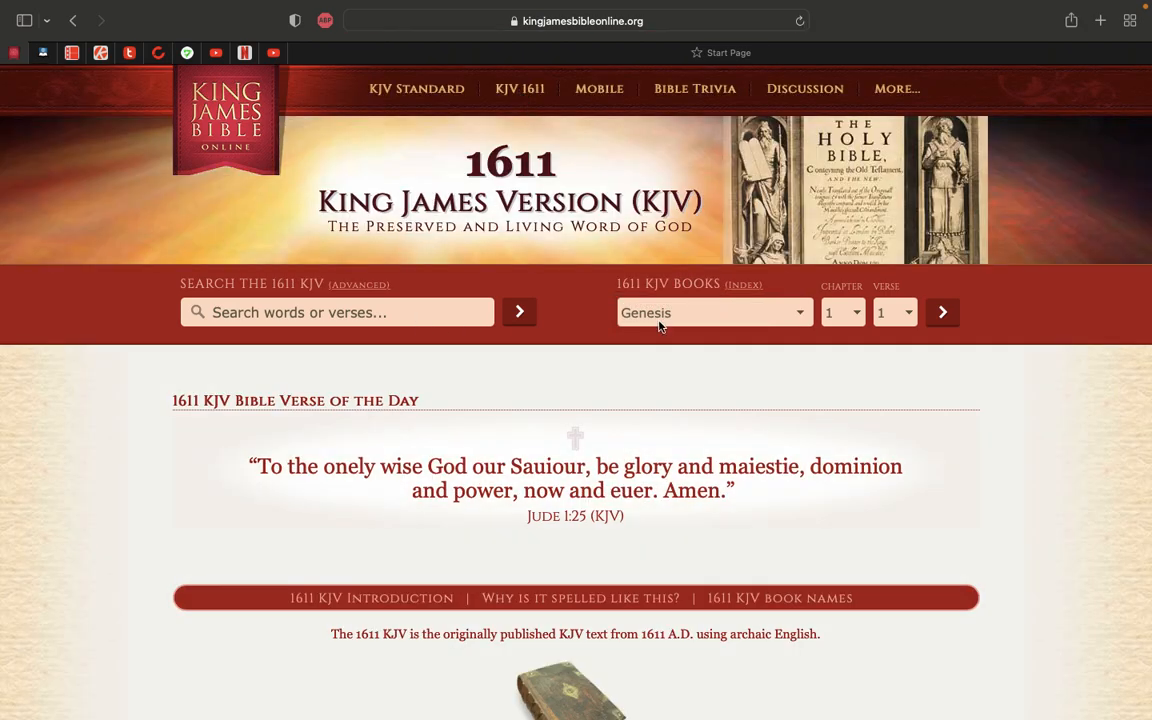
left_click(712, 312)
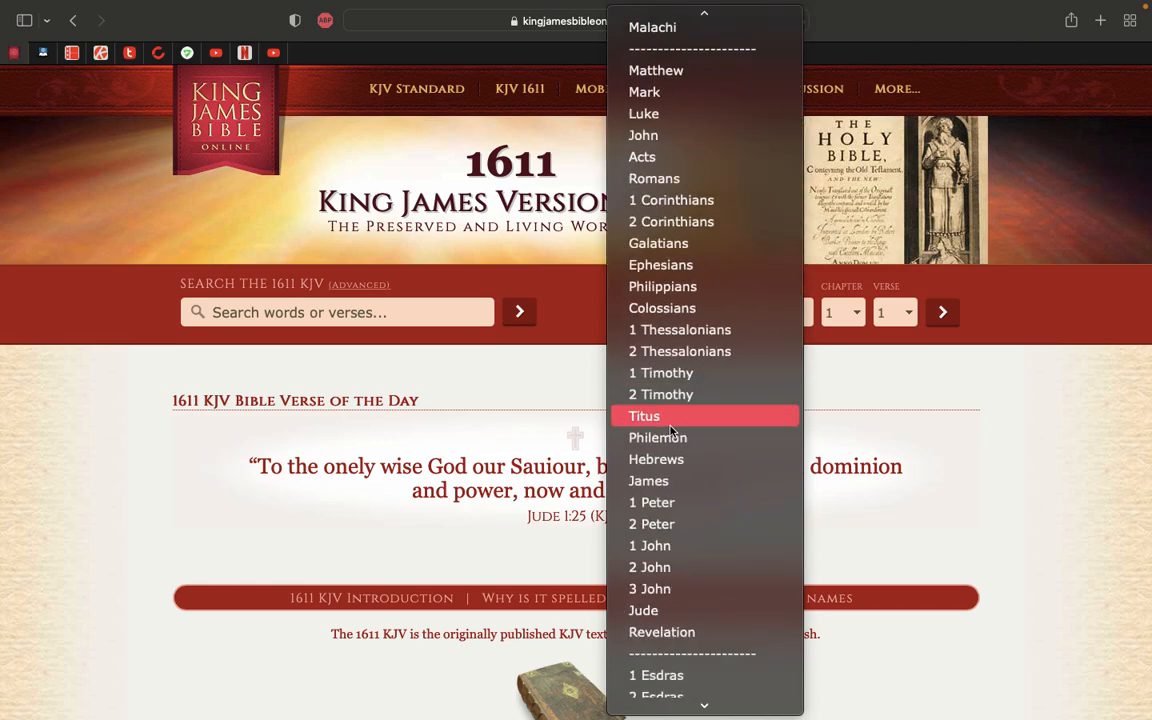
scroll("down", 3)
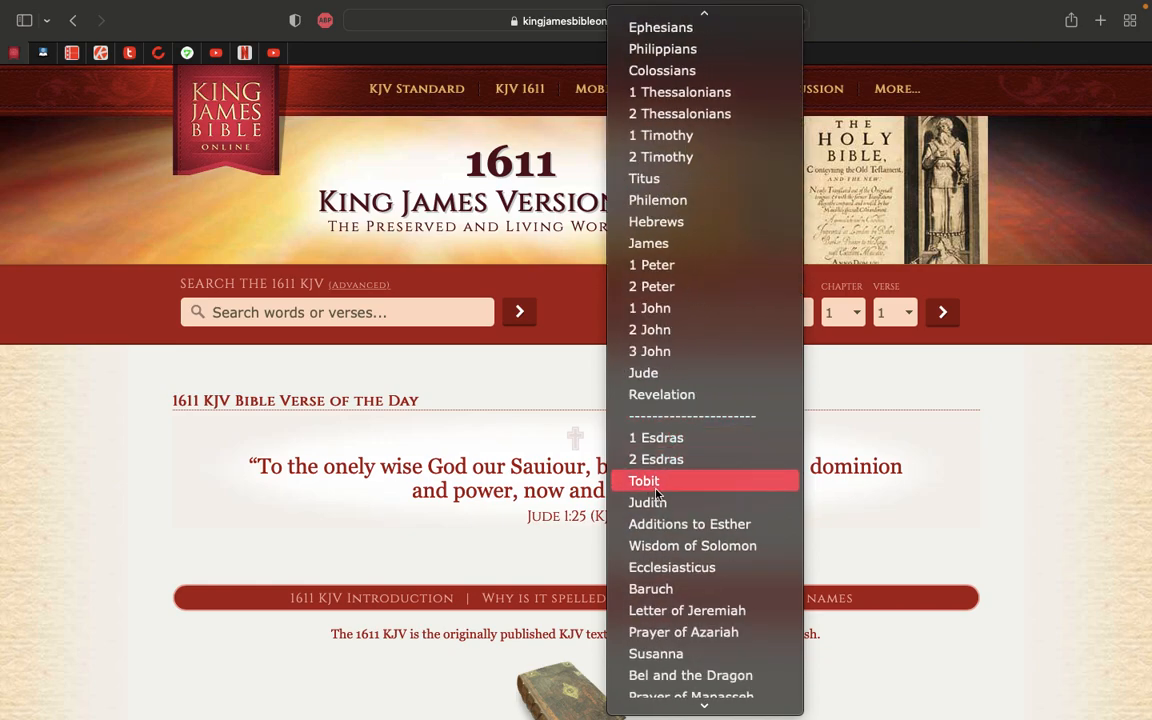
left_click(650, 588)
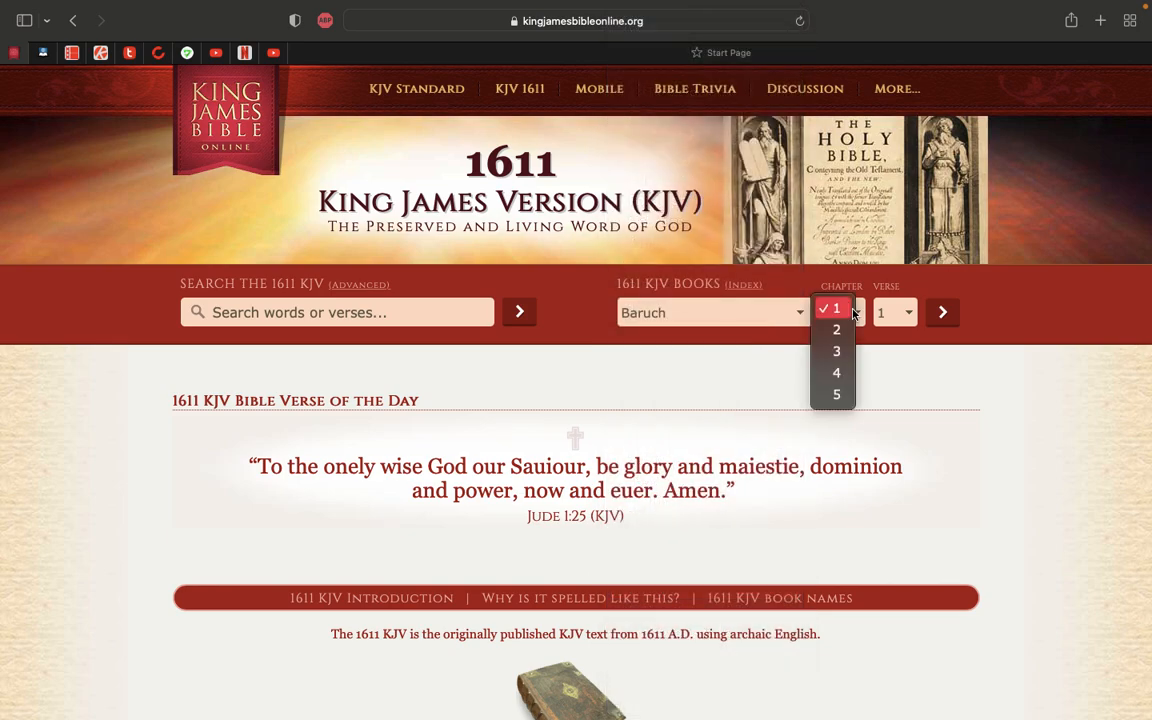
left_click(836, 328)
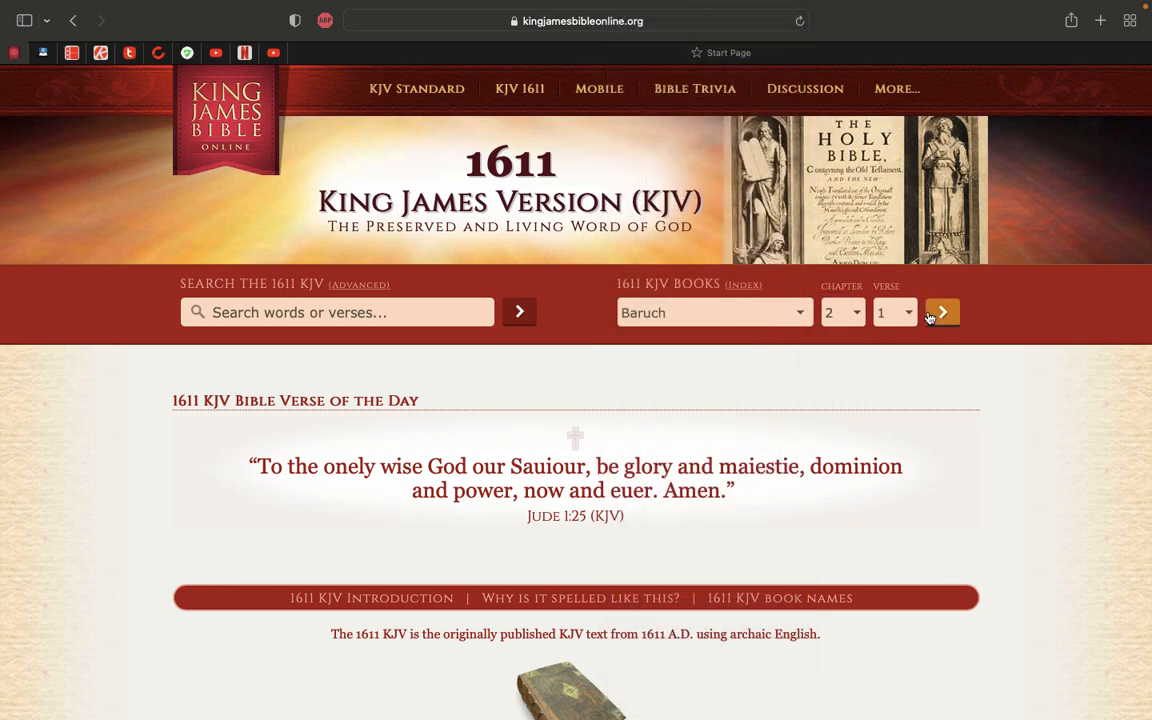
- Load Baruch 2 in standard KJV spelling and read its opening verses
left_click(940, 312)
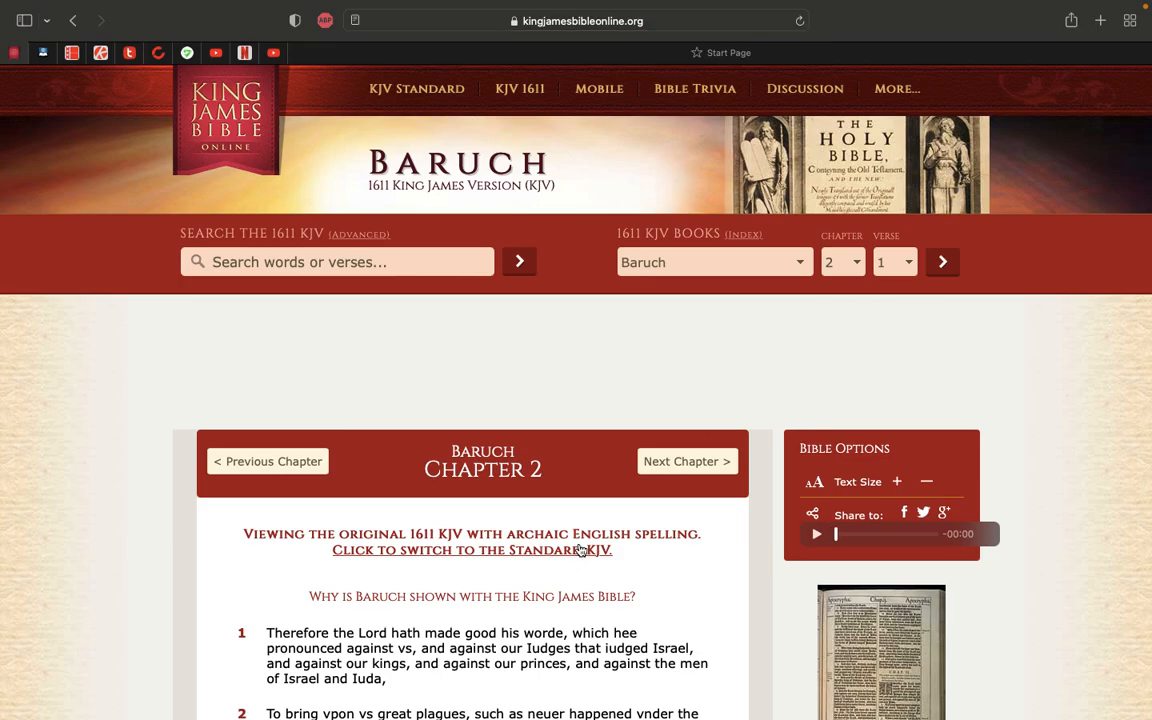
left_click(472, 550)
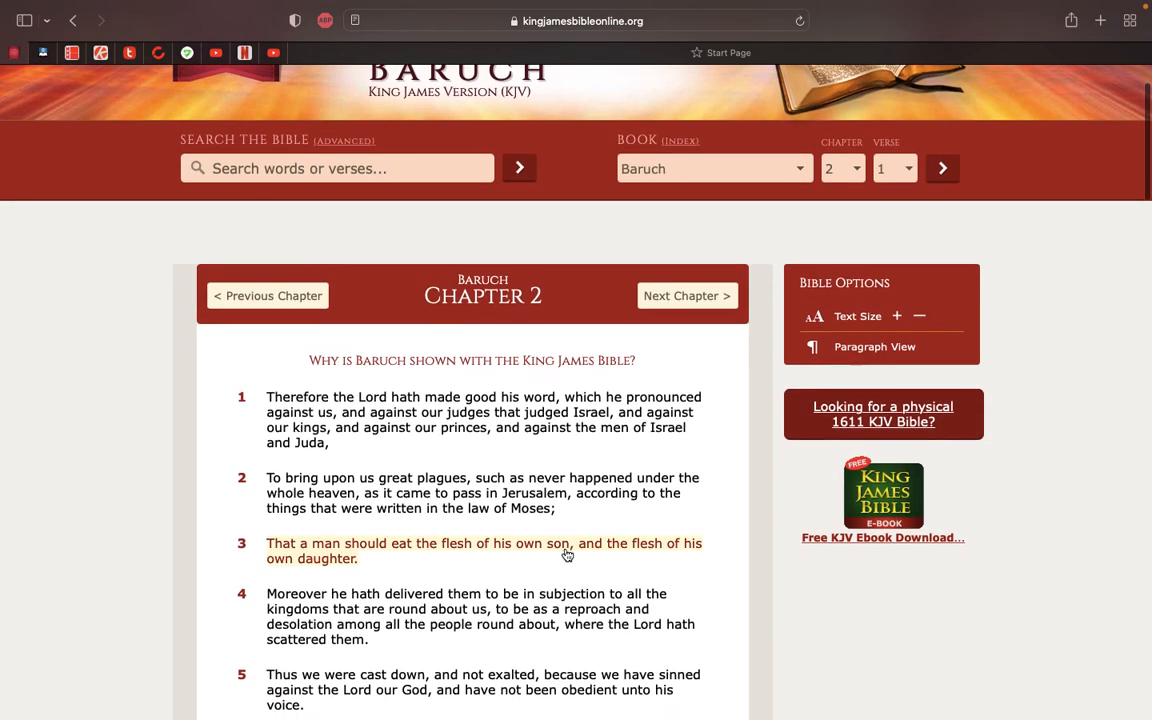
scroll("down", 3)
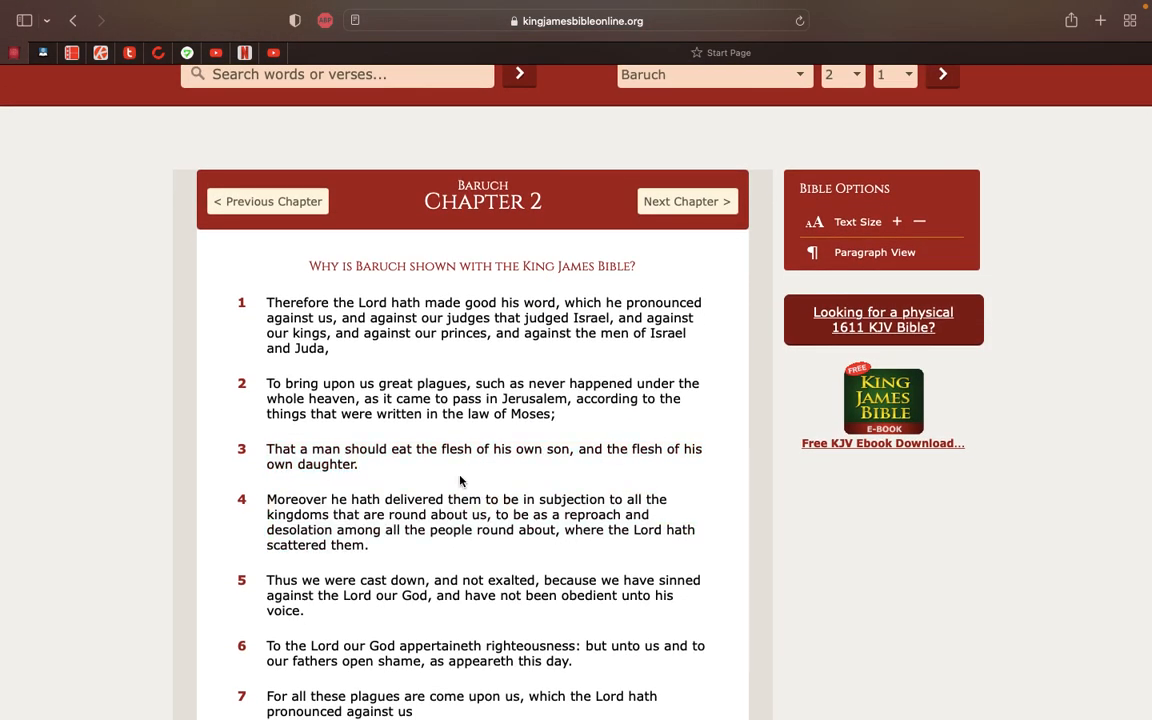
scroll("down", 3)
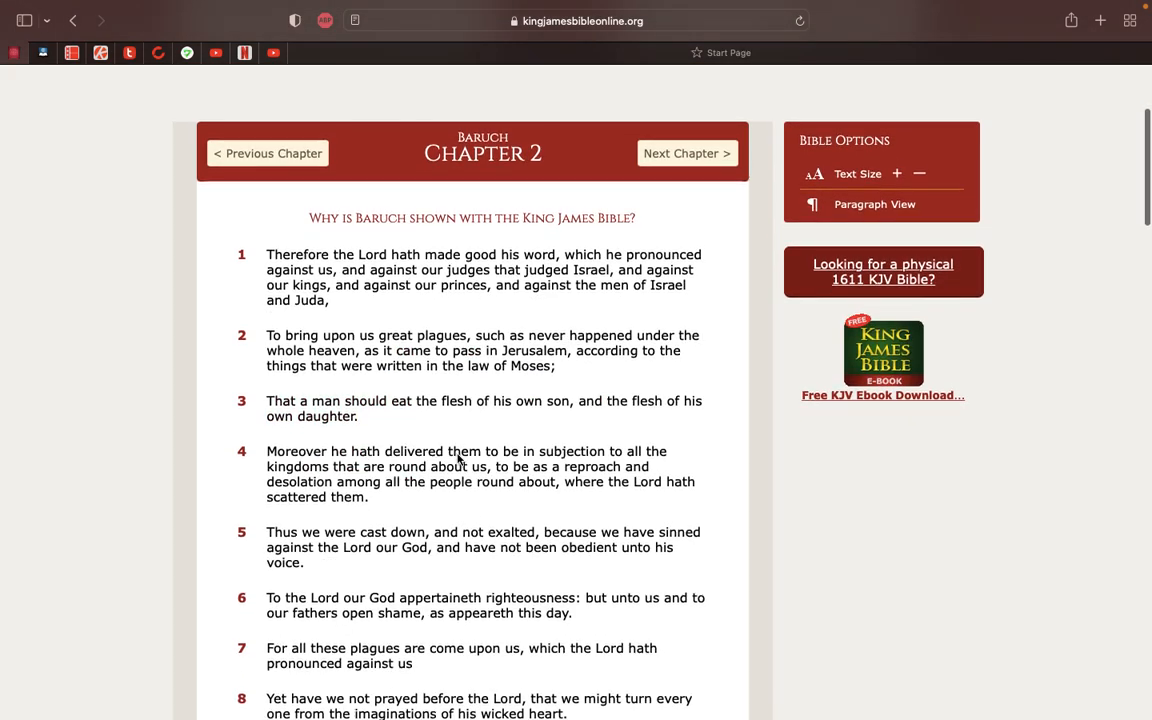
scroll("down", 3)
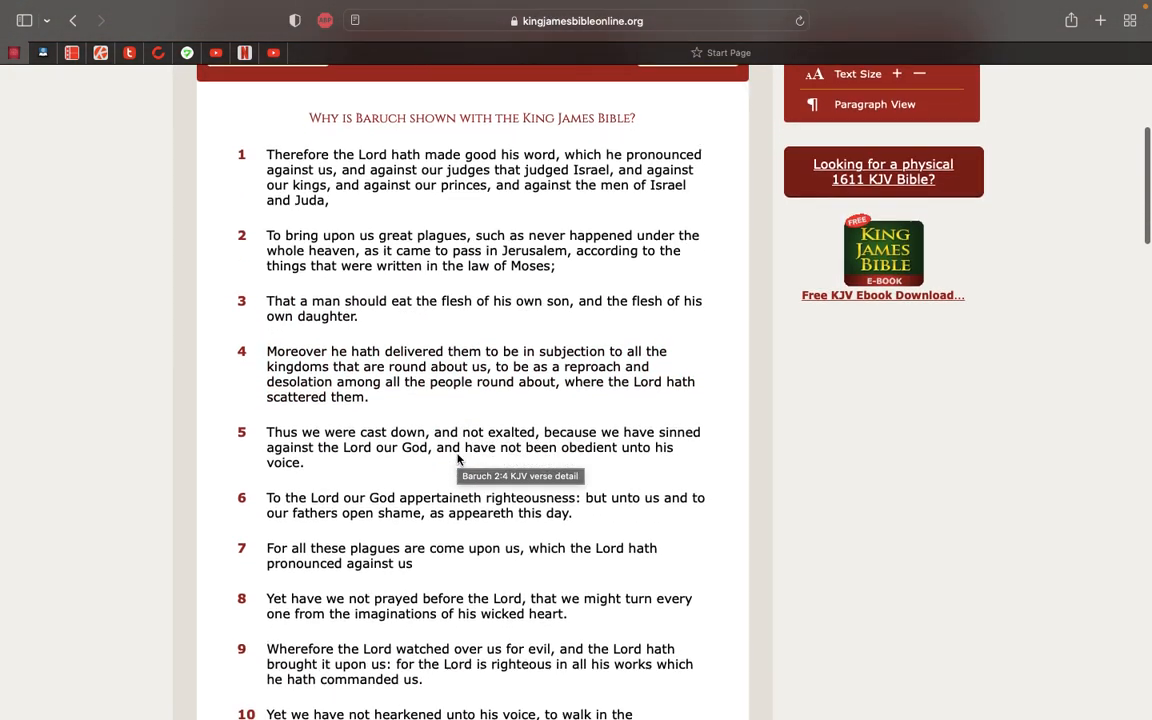
scroll("down", 3)
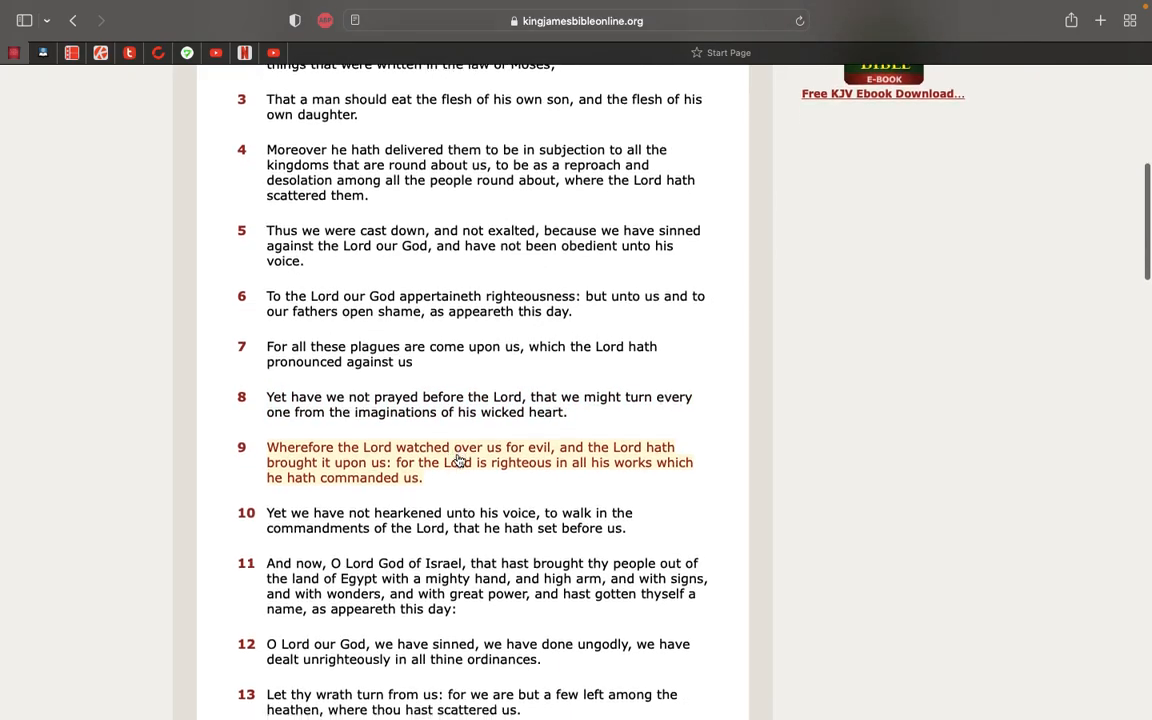
scroll("down", 3)
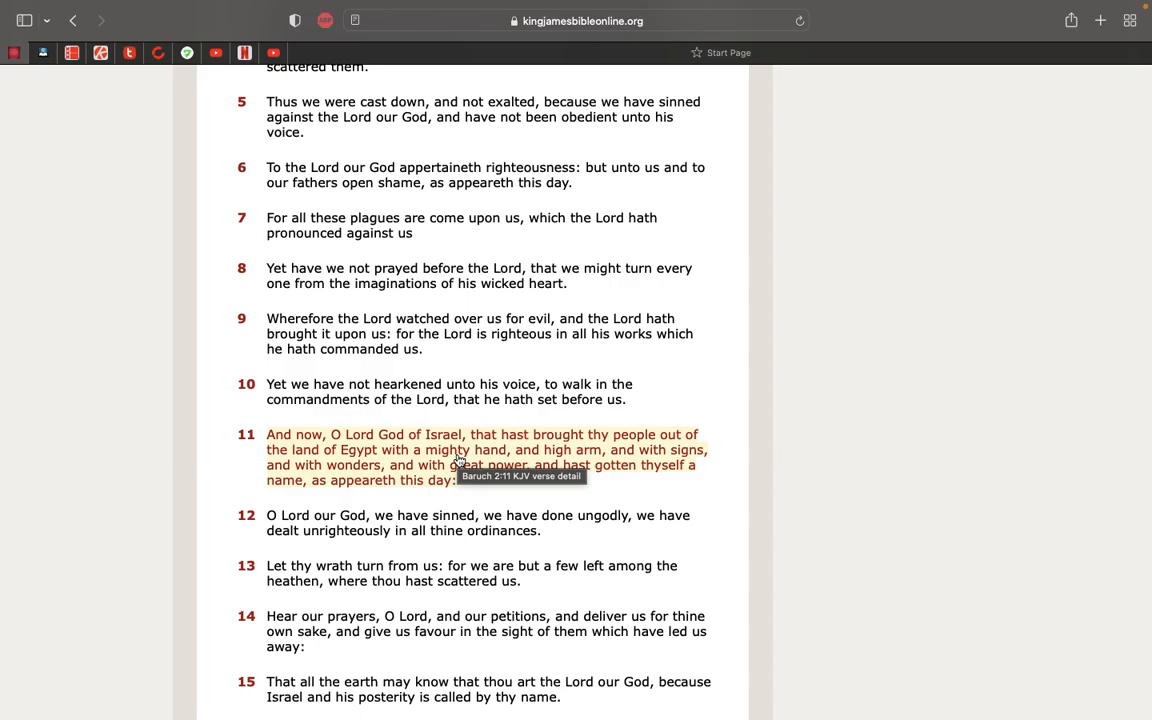
- Continue reading Baruch 2 down through verse 33
scroll("down", 3)
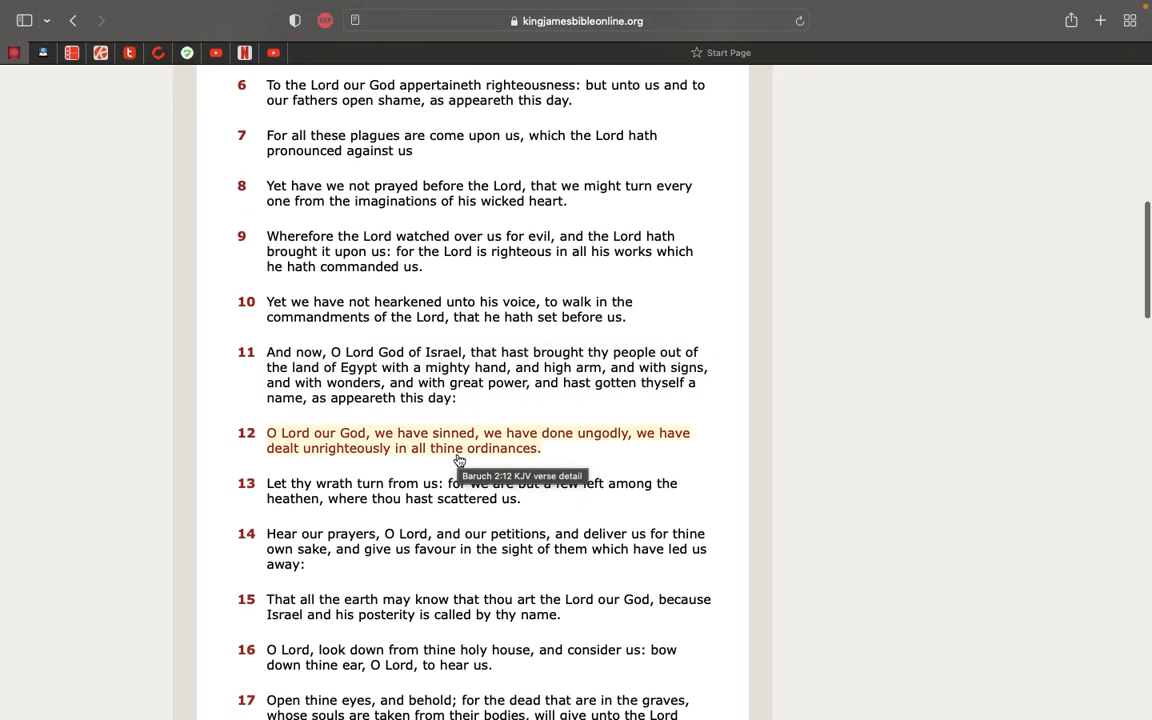
scroll("down", 3)
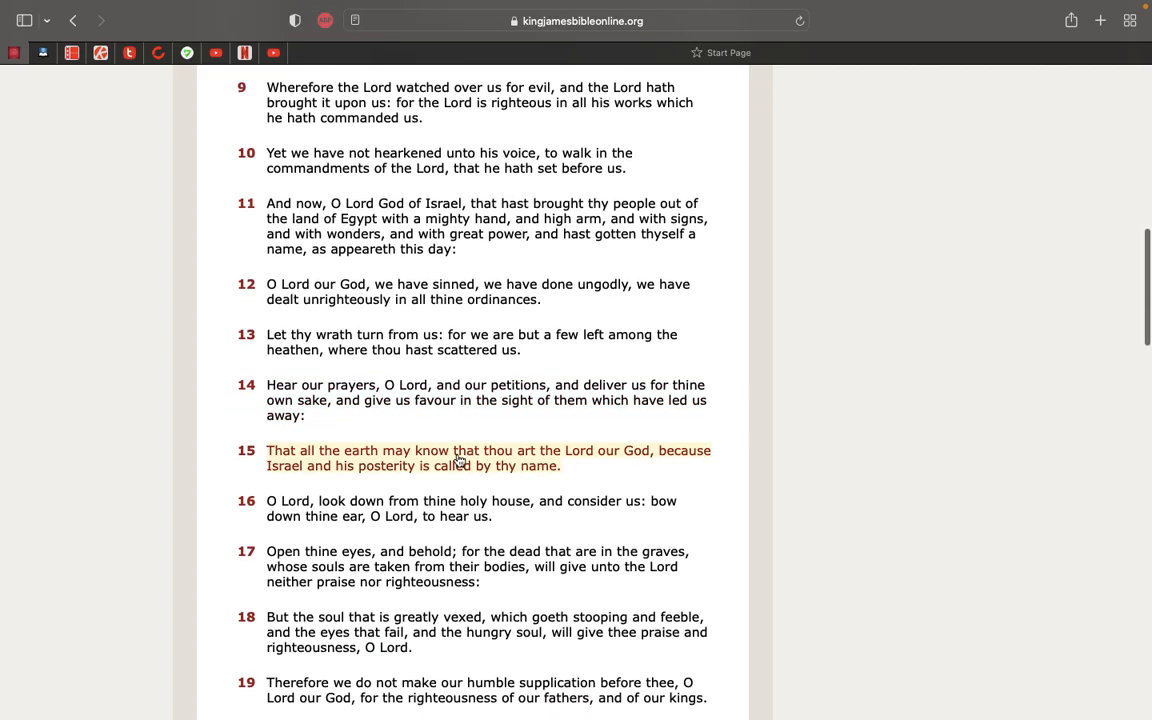
scroll("down", 3)
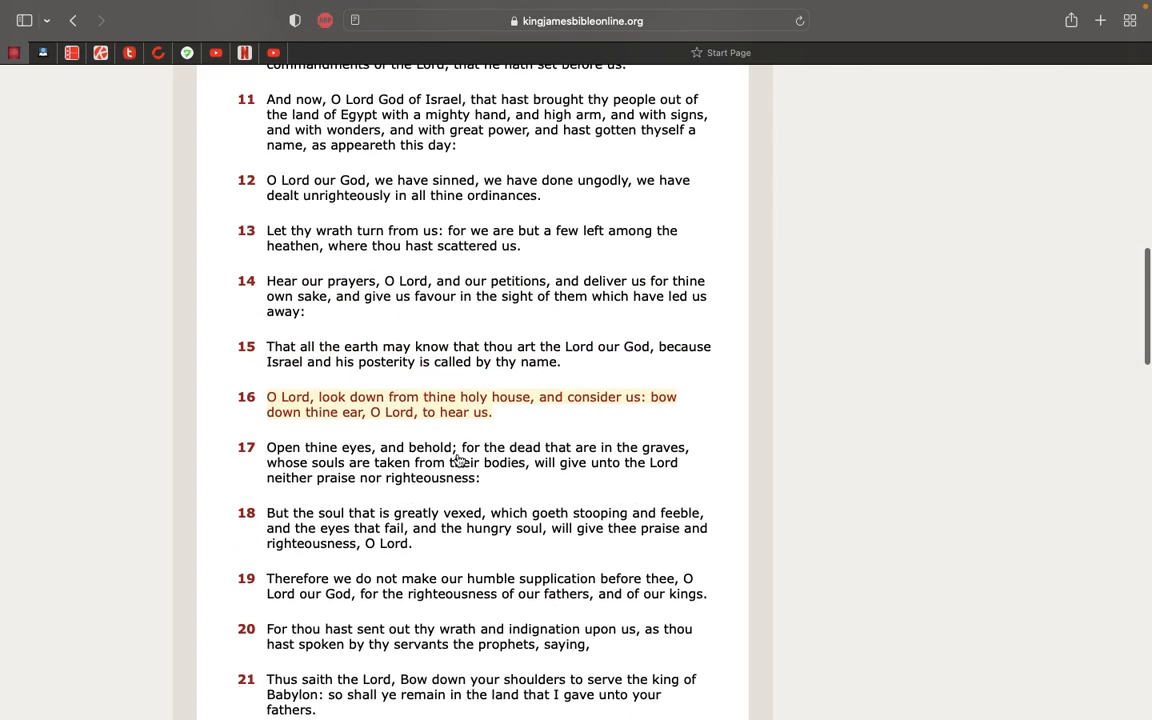
scroll("down", 3)
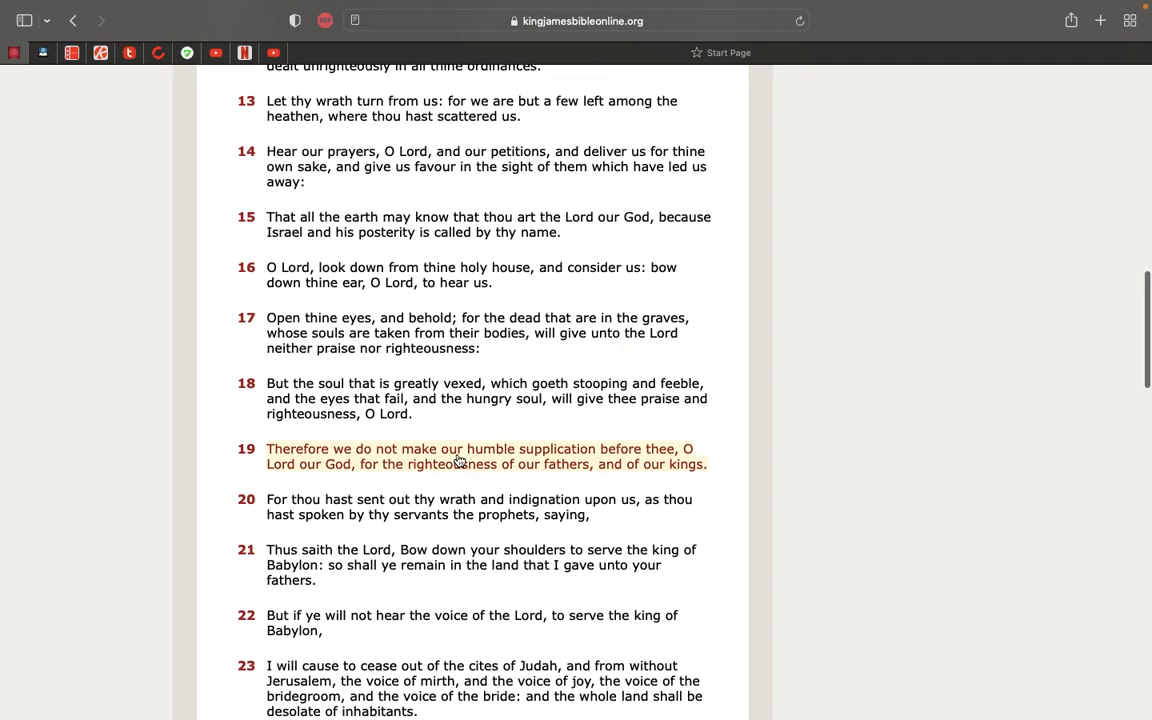
scroll("down", 3)
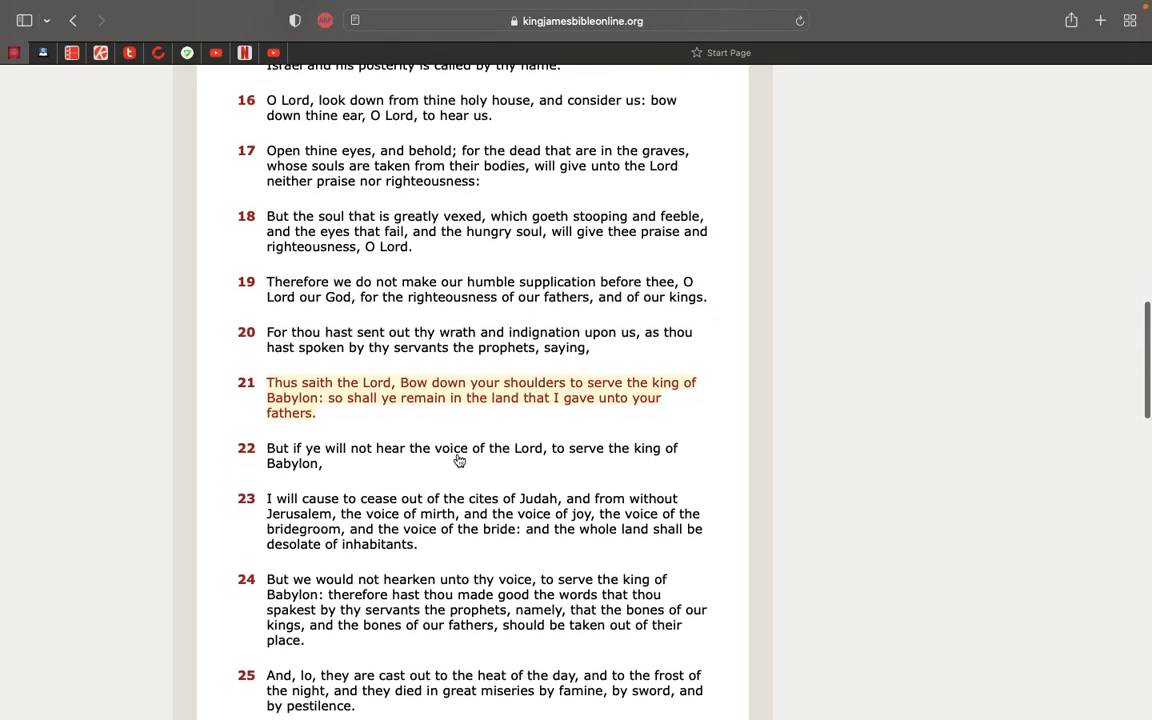
scroll("down", 3)
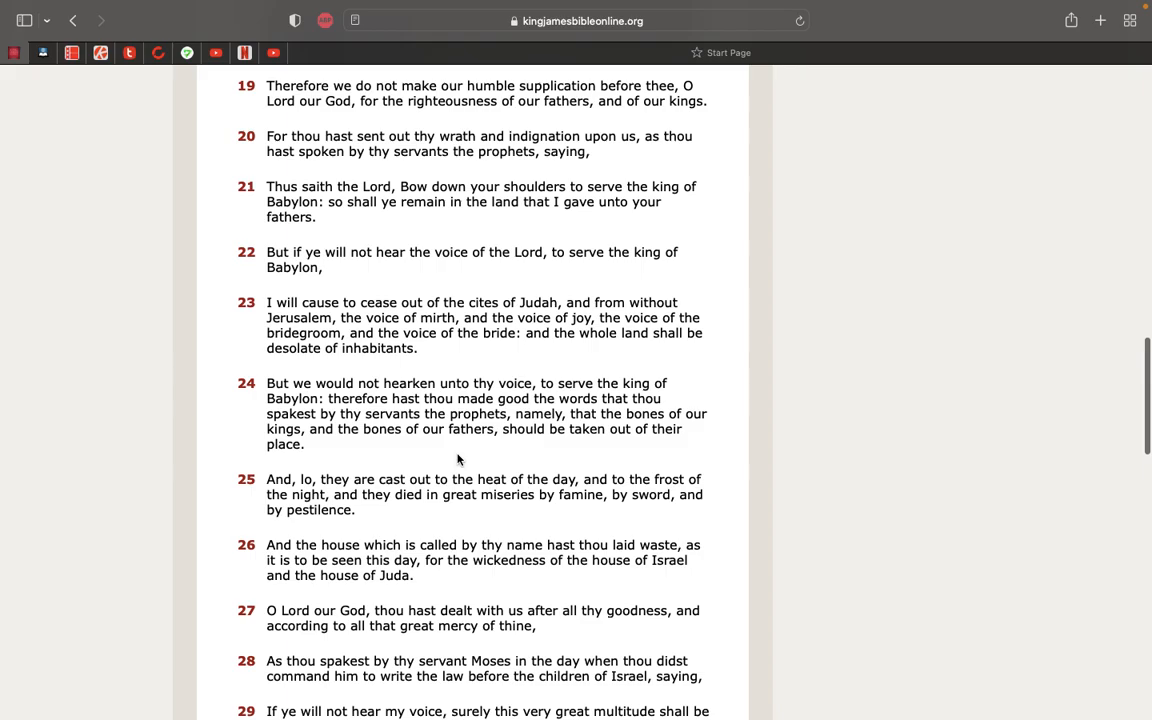
mouse_move(258, 418)
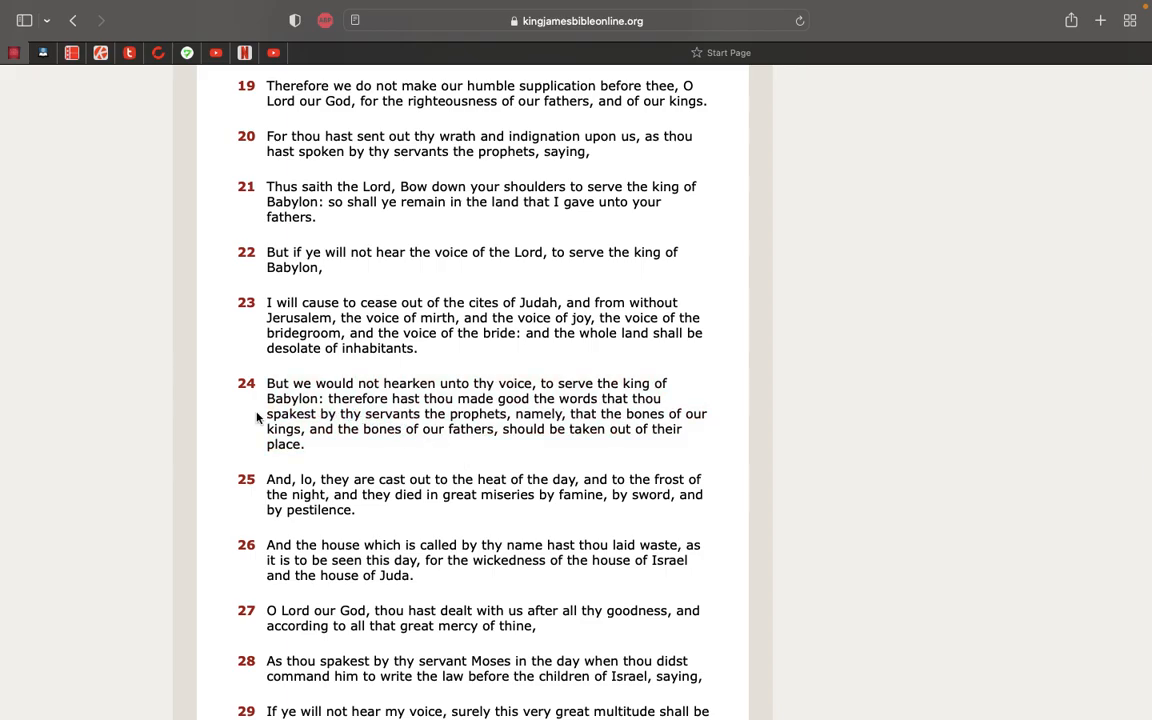
scroll("down", 3)
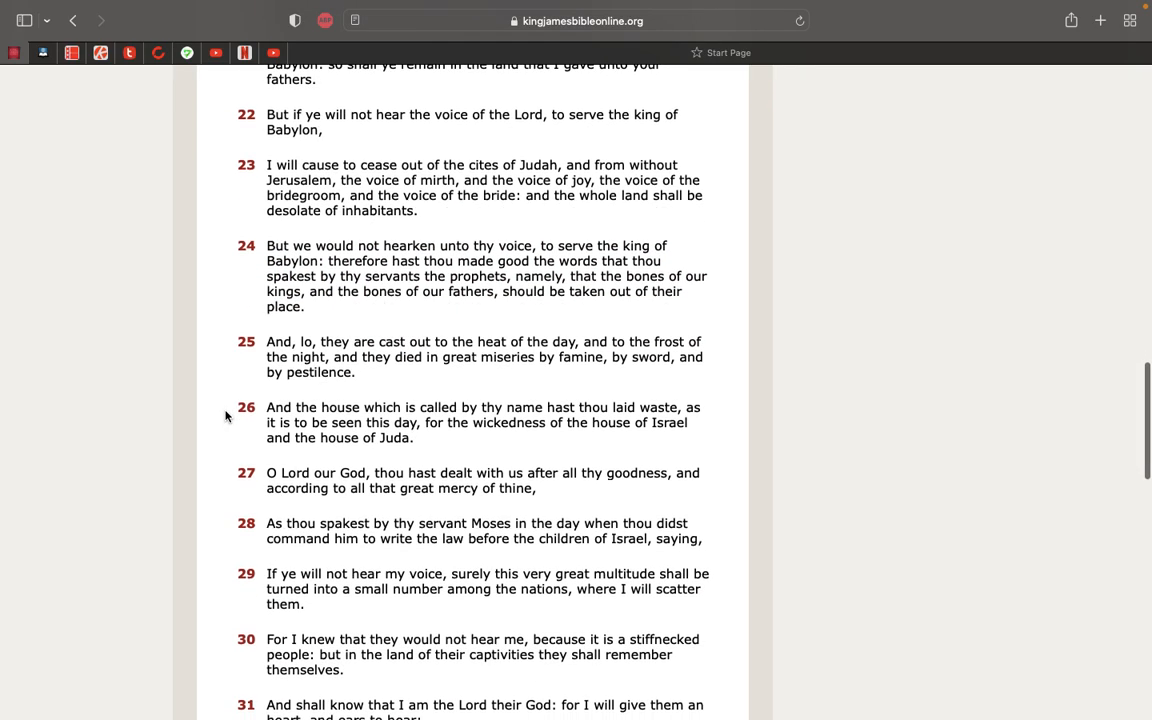
scroll("down", 3)
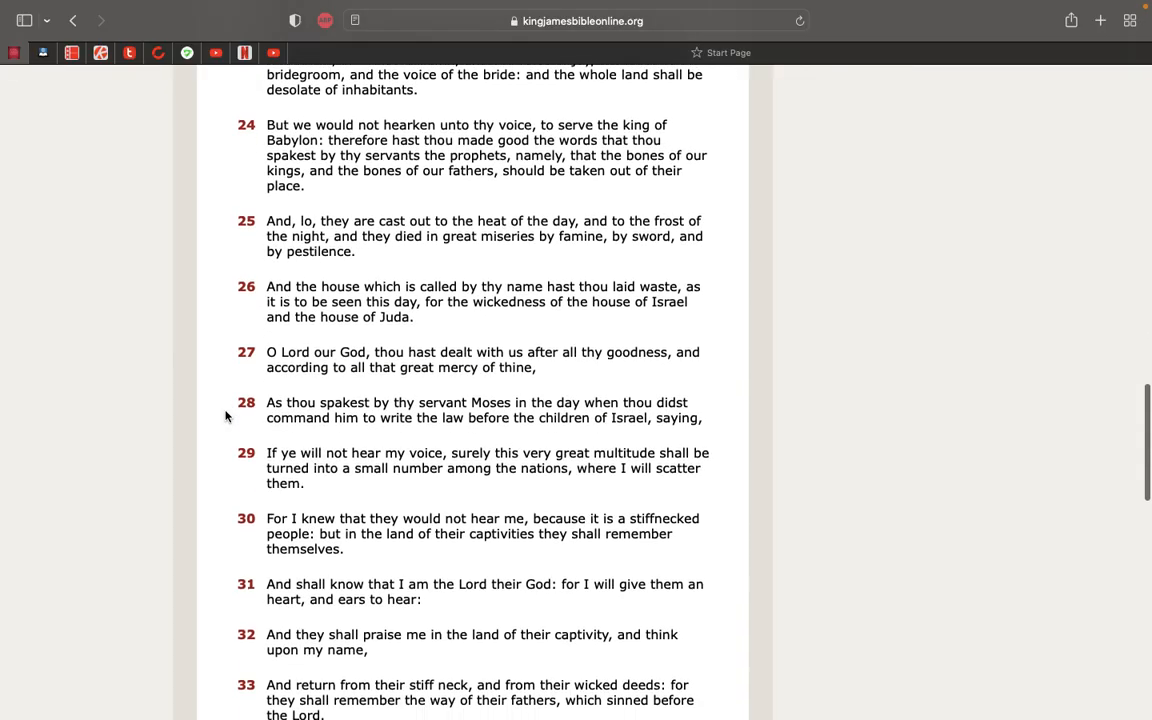
scroll("down", 3)
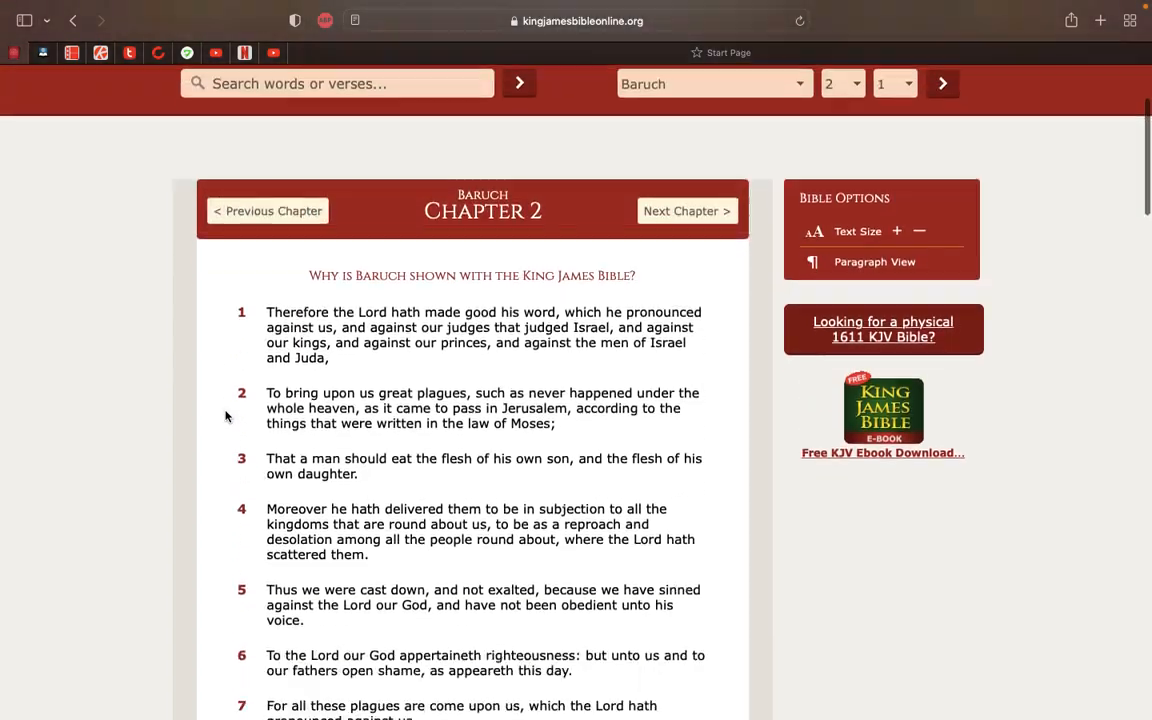
scroll("down", 3)
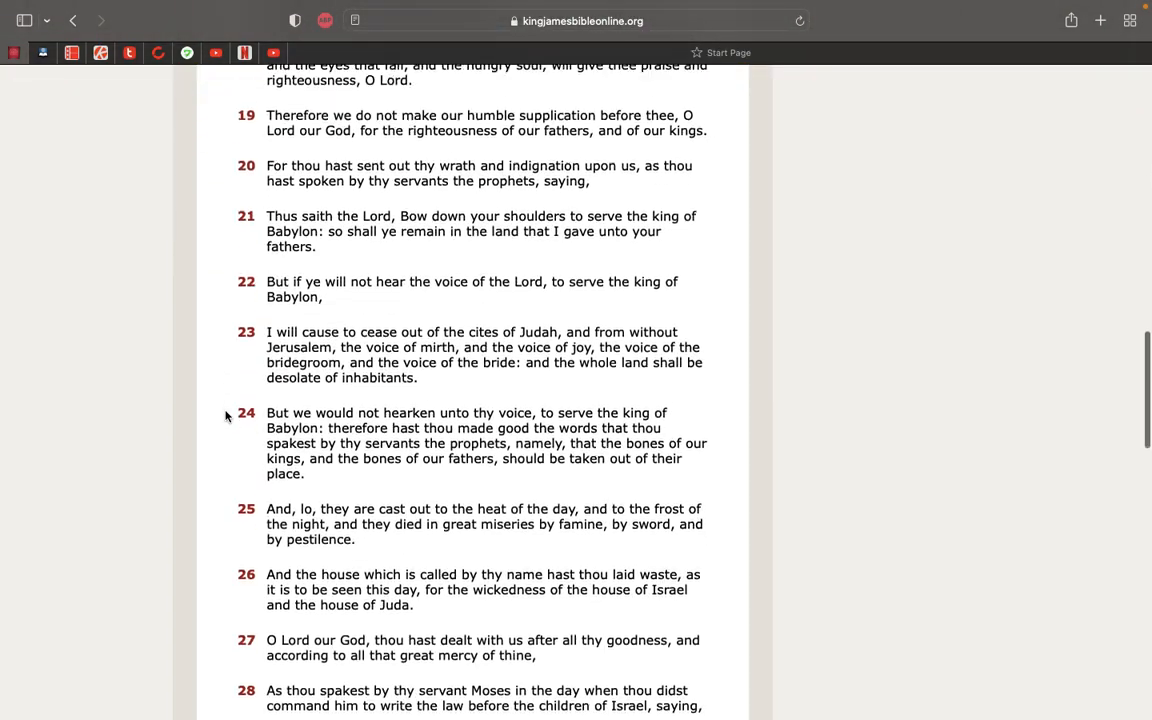
scroll("down", 3)
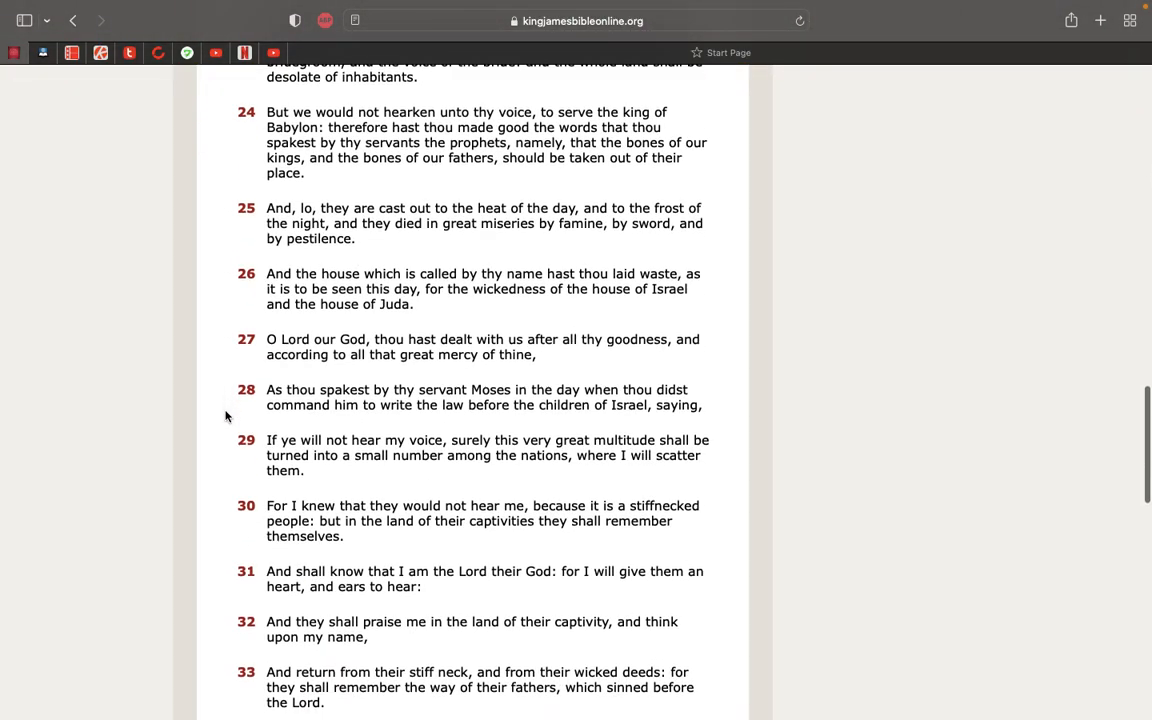
scroll("down", 3)
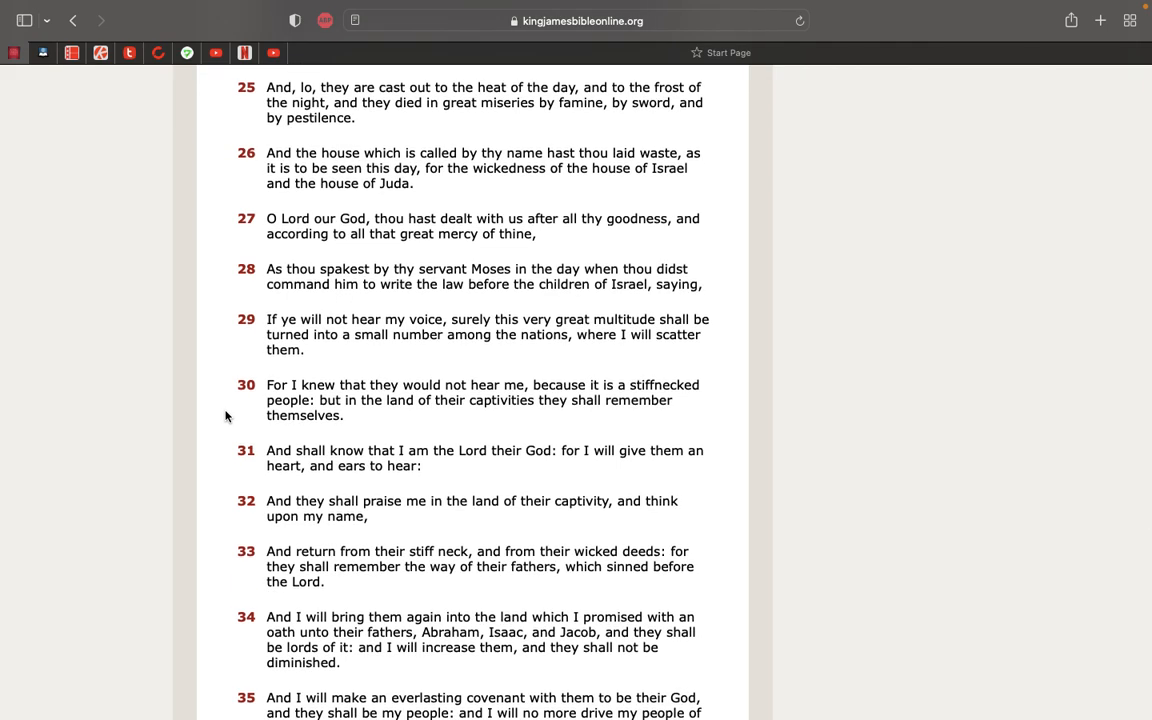
scroll("down", 3)
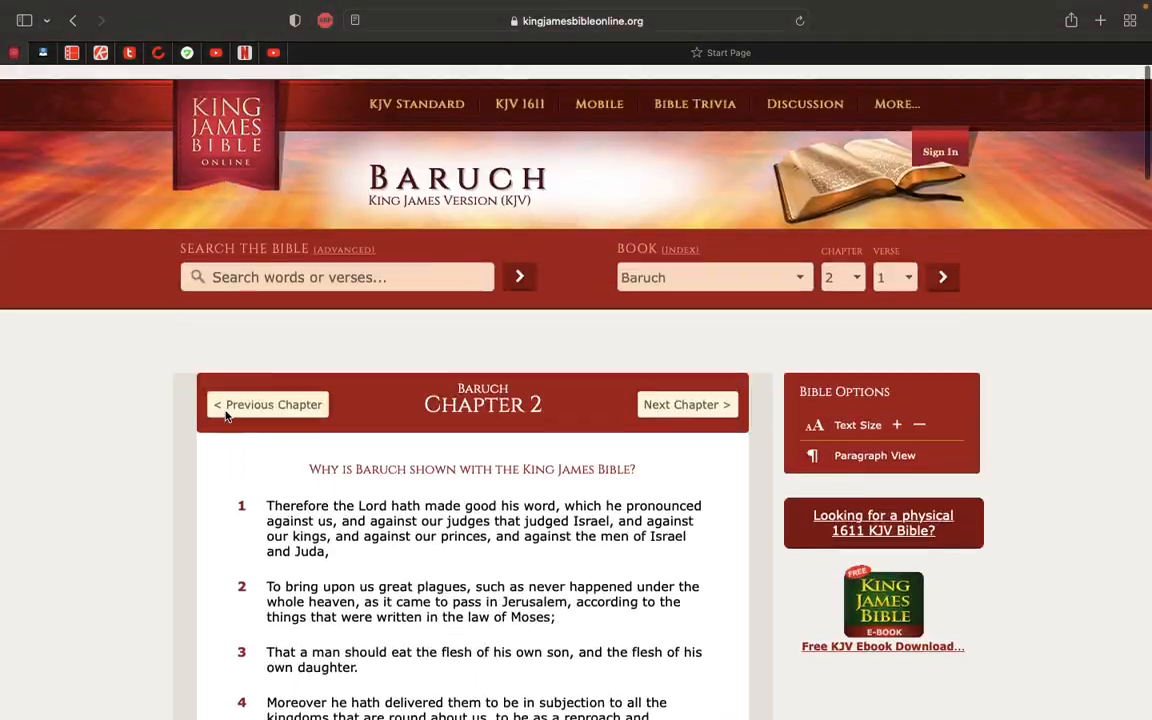
- Load Baruch chapter 5 and skim it through verse 9 and back to the top
scroll("down", 3)
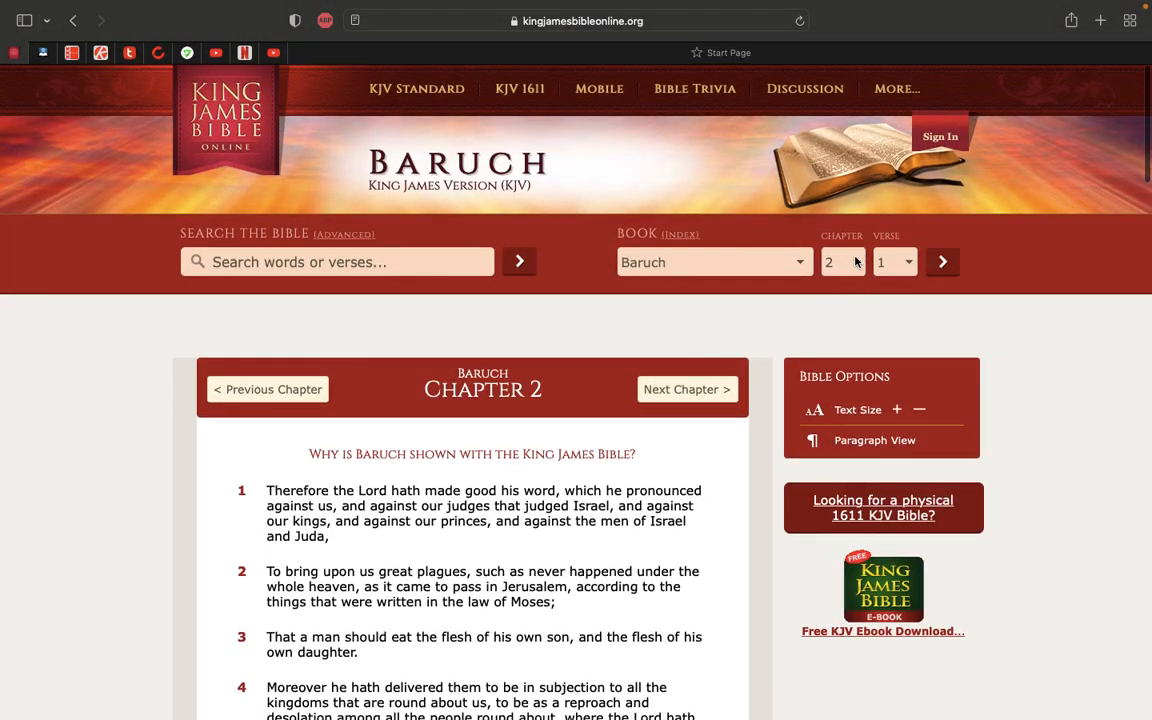
left_click(842, 262)
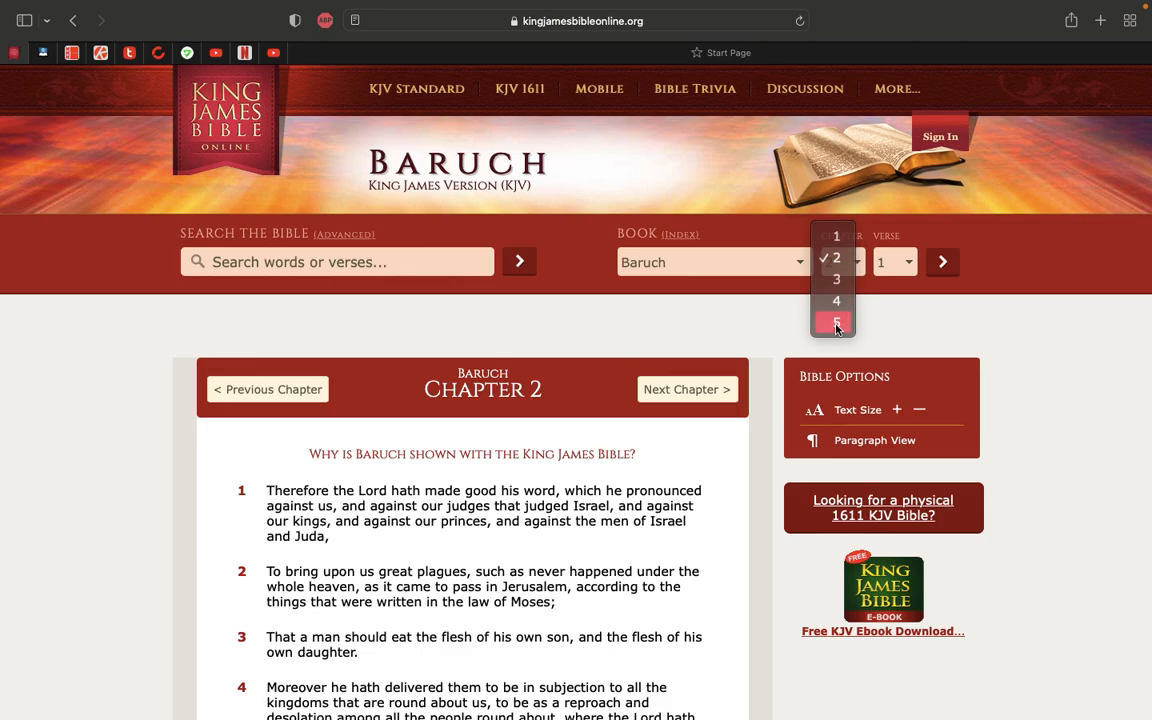
left_click(836, 322)
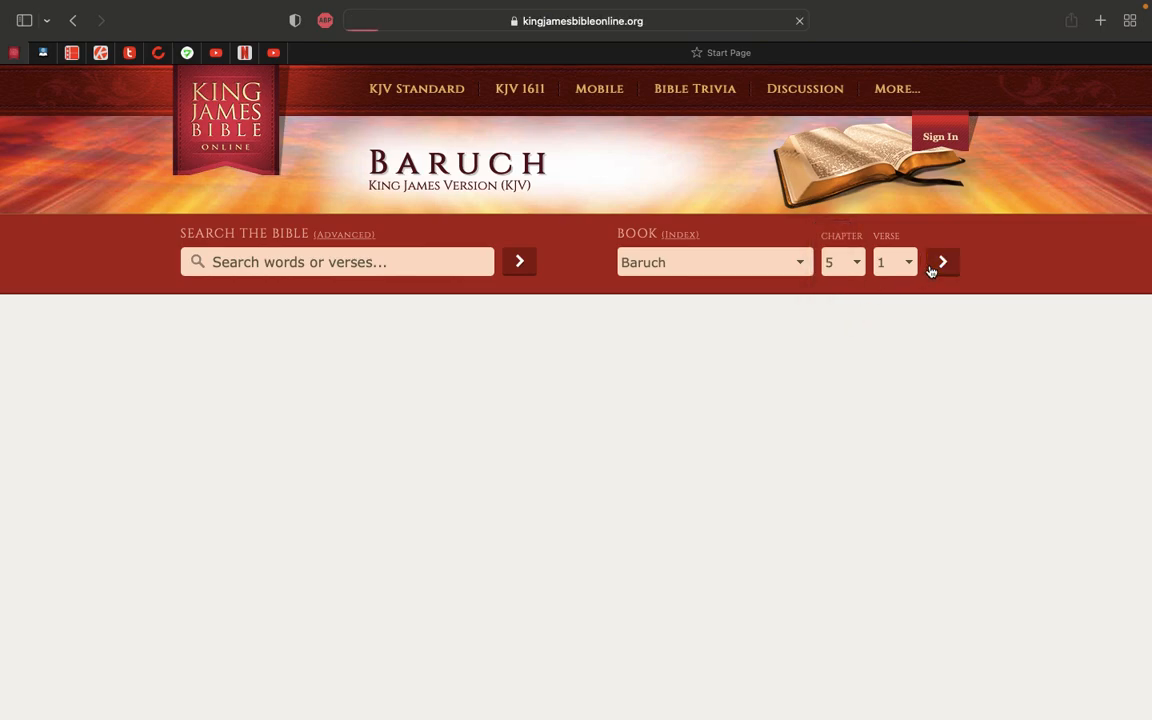
left_click(940, 260)
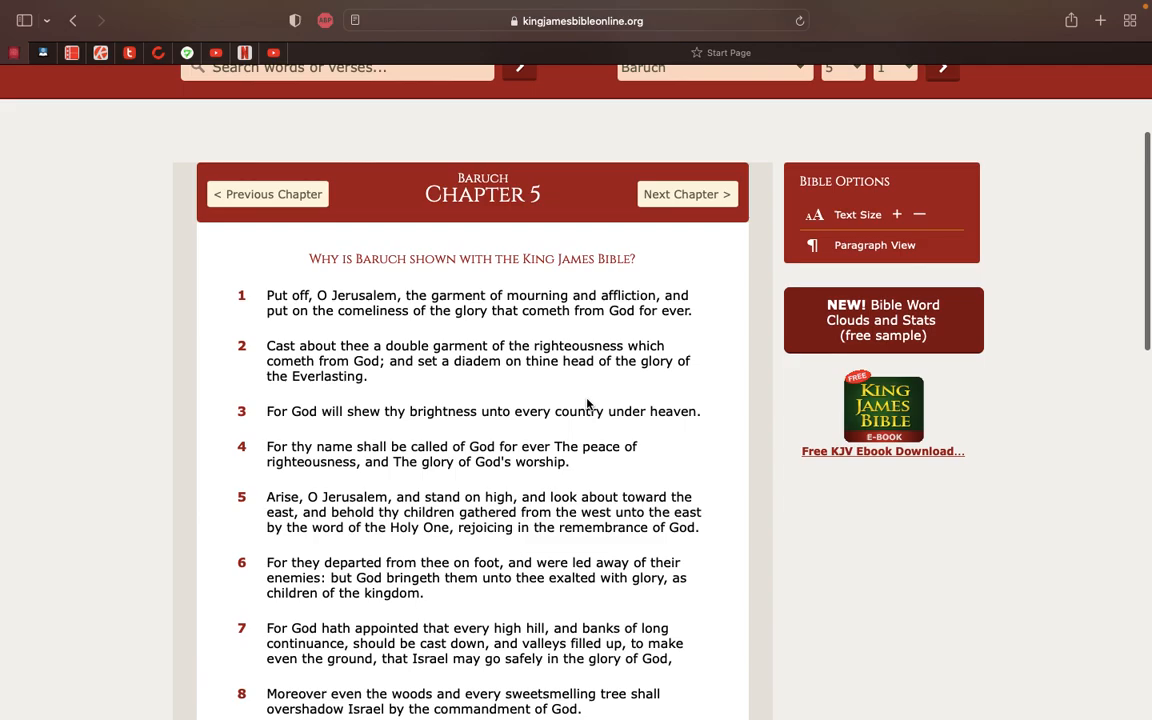
scroll("down", 3)
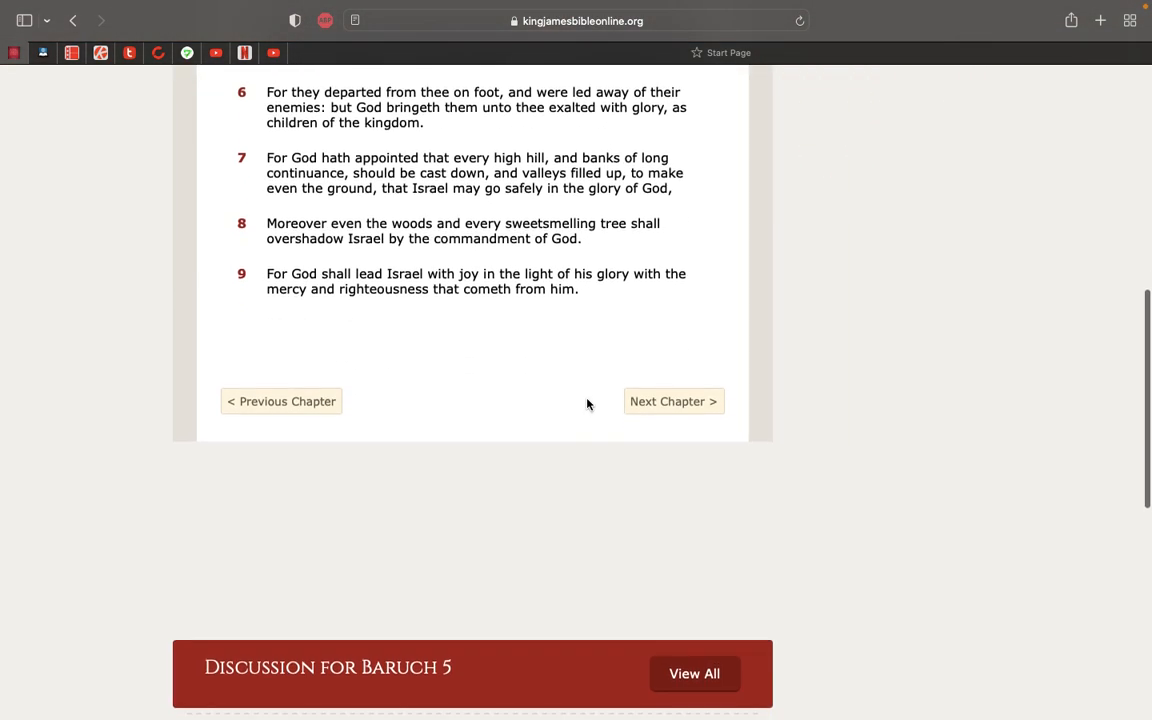
scroll("up", 3)
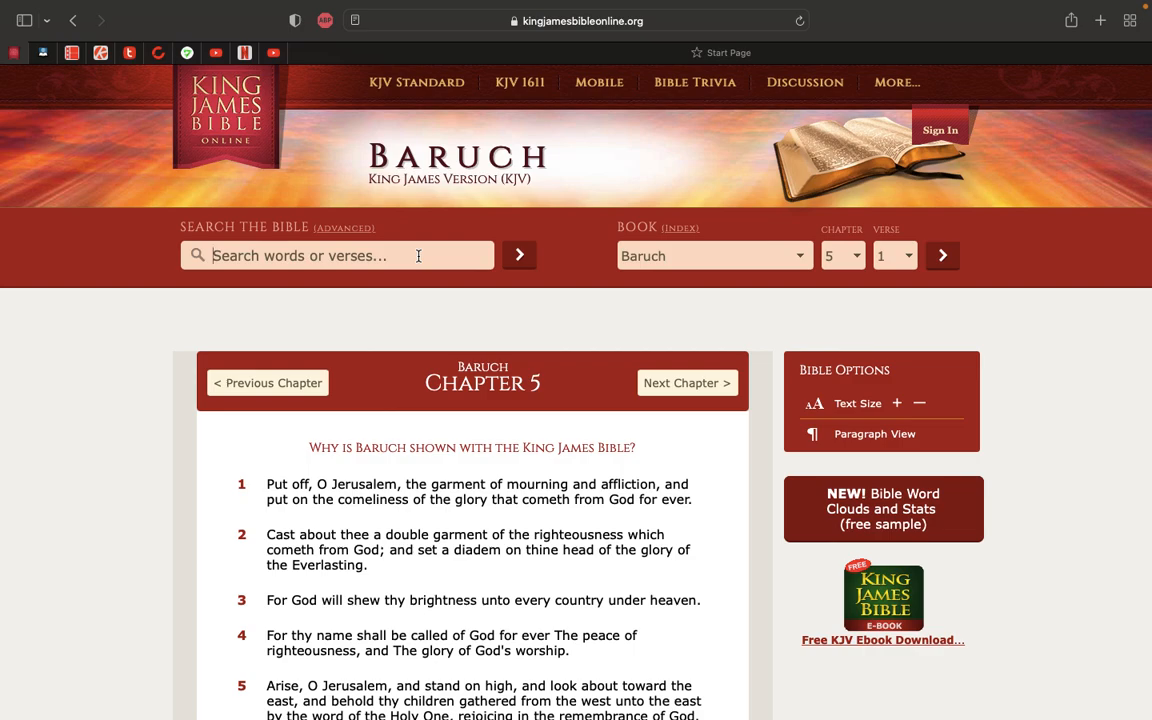
- Search for 'day captivity' narrowed to the Apocrypha, listing 255 results led by Baruch 3:8
type("day ca")
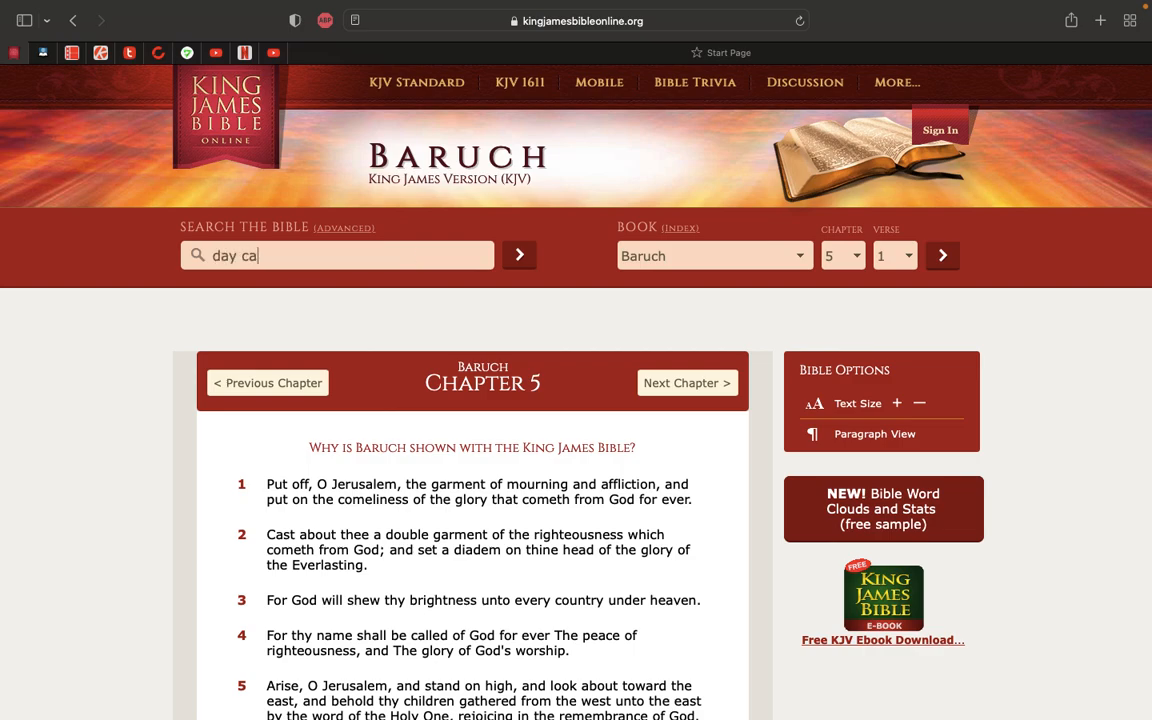
type("pt")
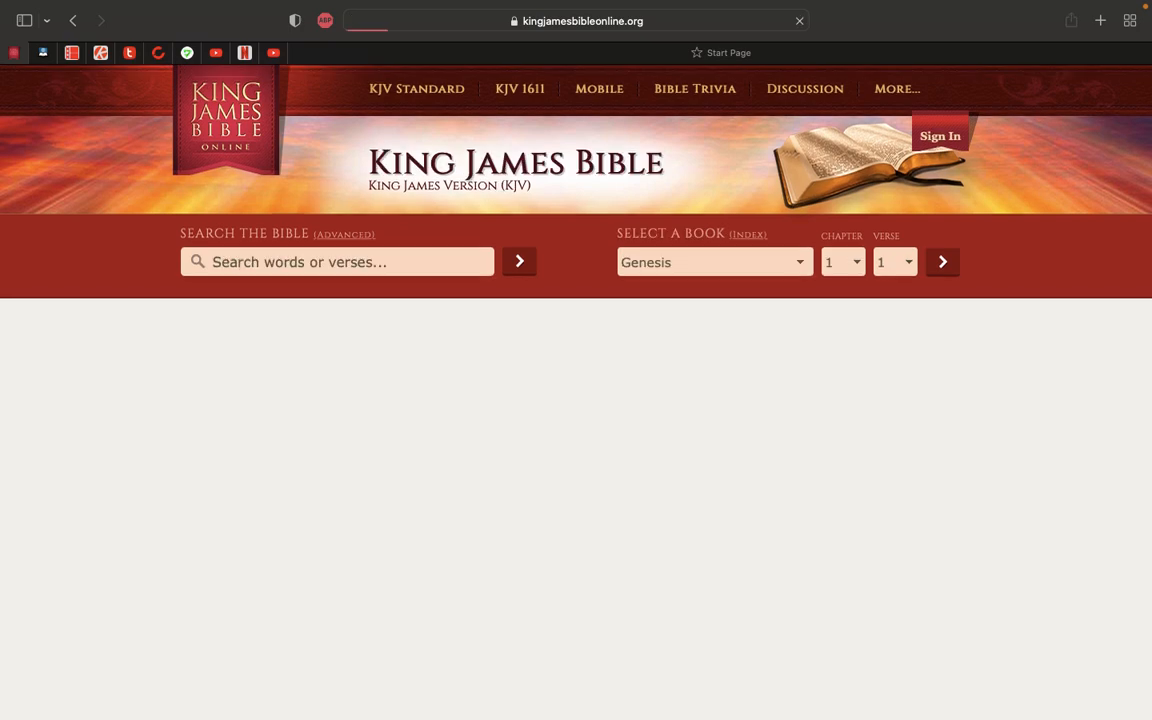
left_click(518, 260)
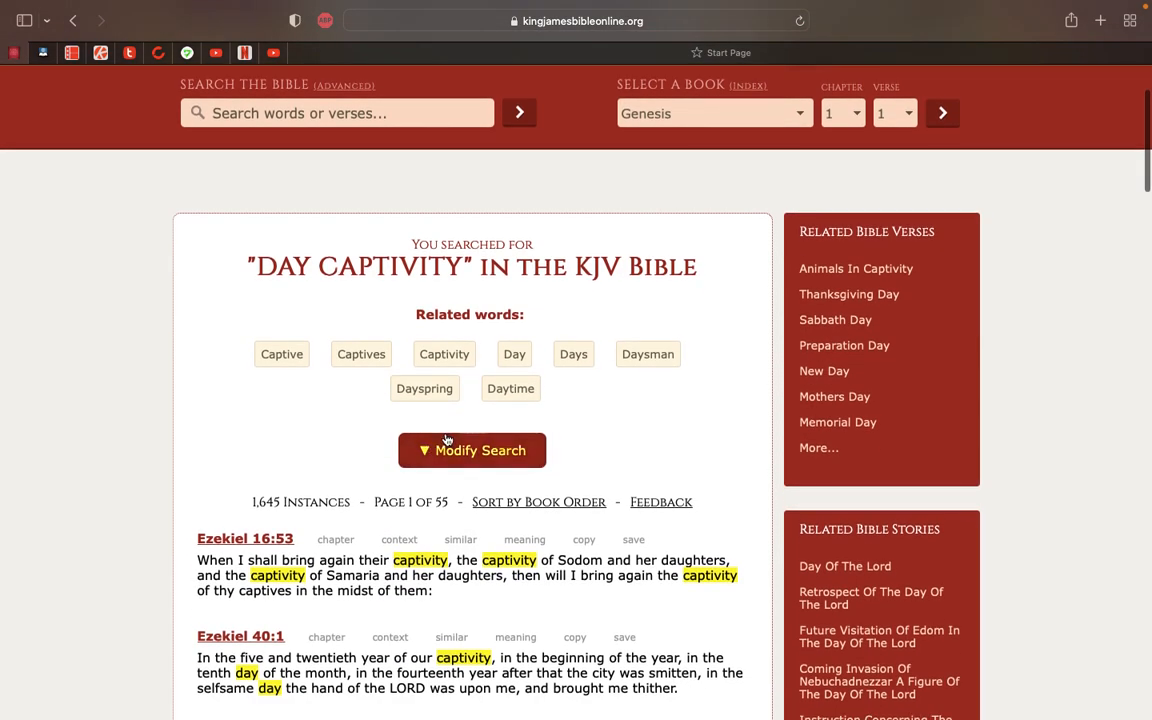
left_click(472, 450)
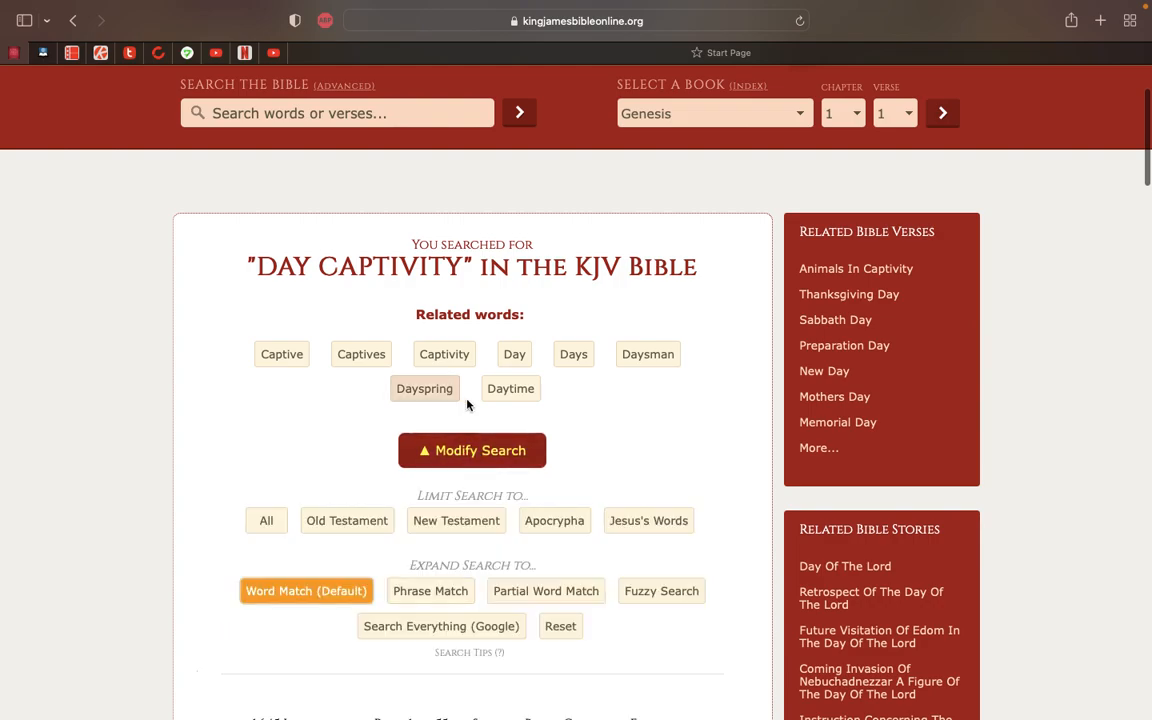
scroll("down", 3)
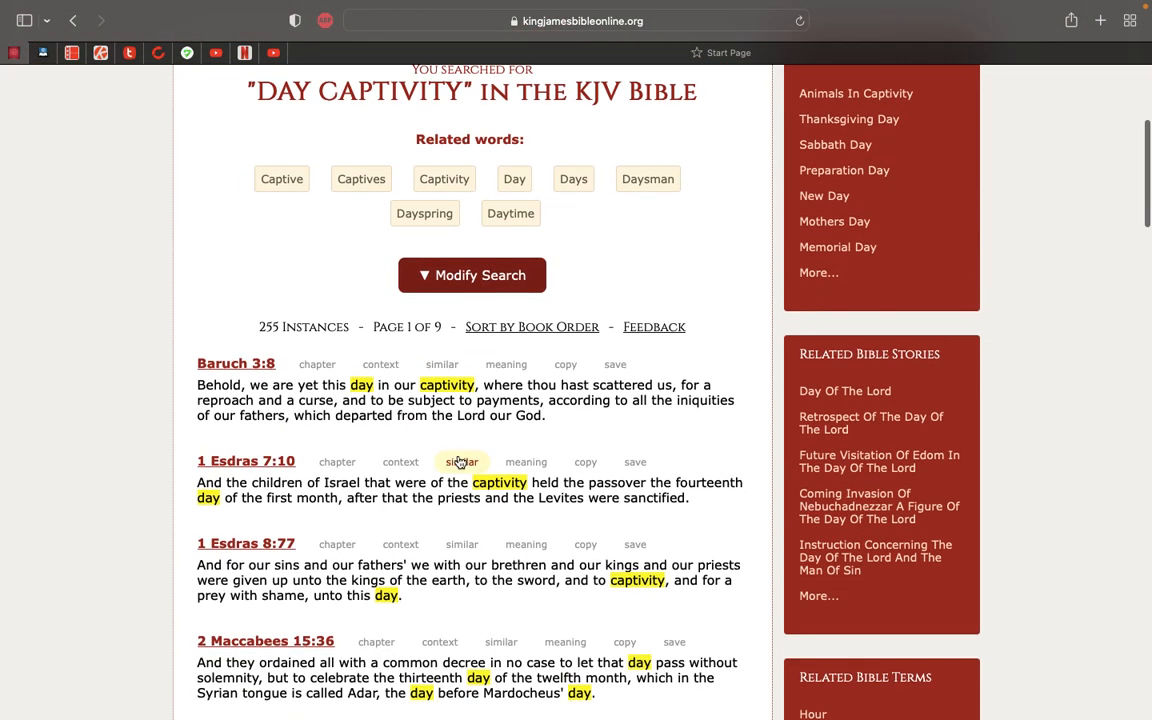
mouse_move(252, 268)
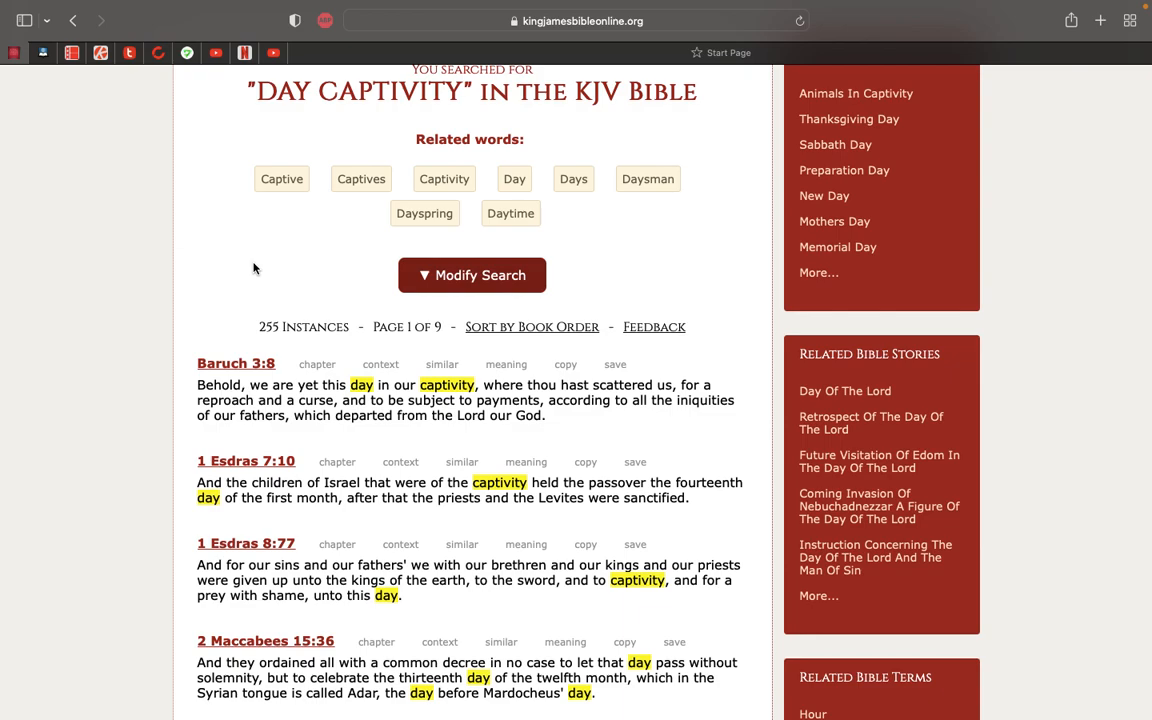
mouse_move(138, 128)
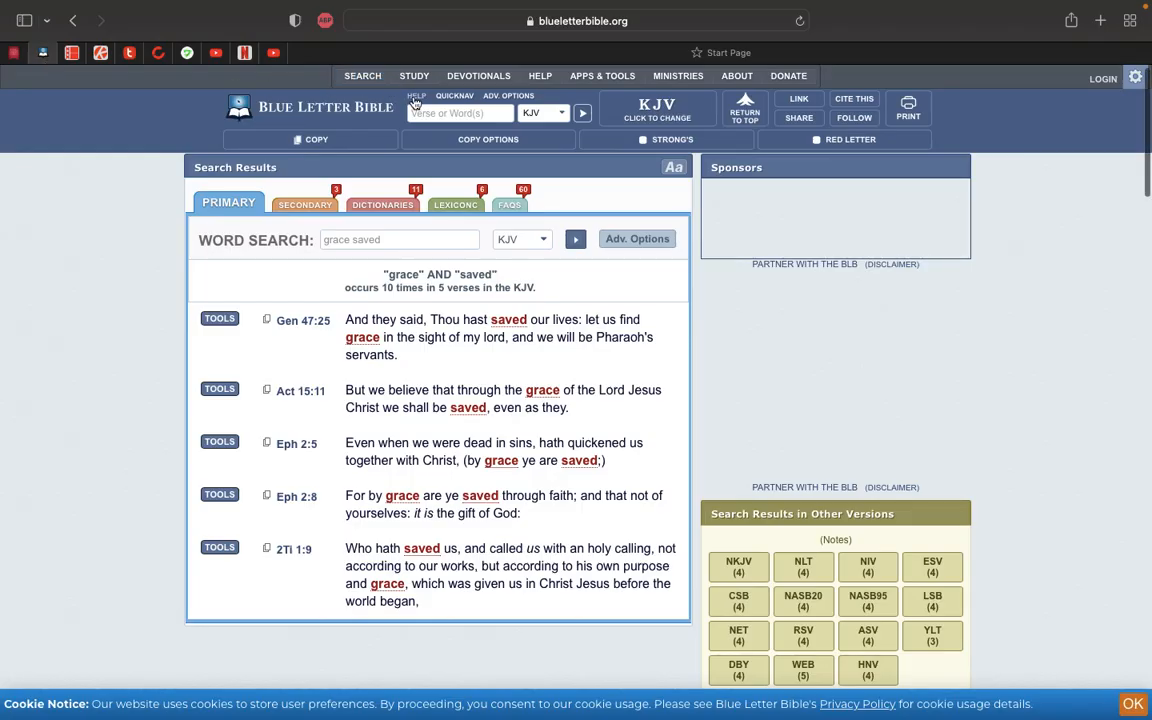
- Search the KJV for 'new earth', reviewing matches including Isaiah 65:17 and Revelation 21:1
left_click(460, 112)
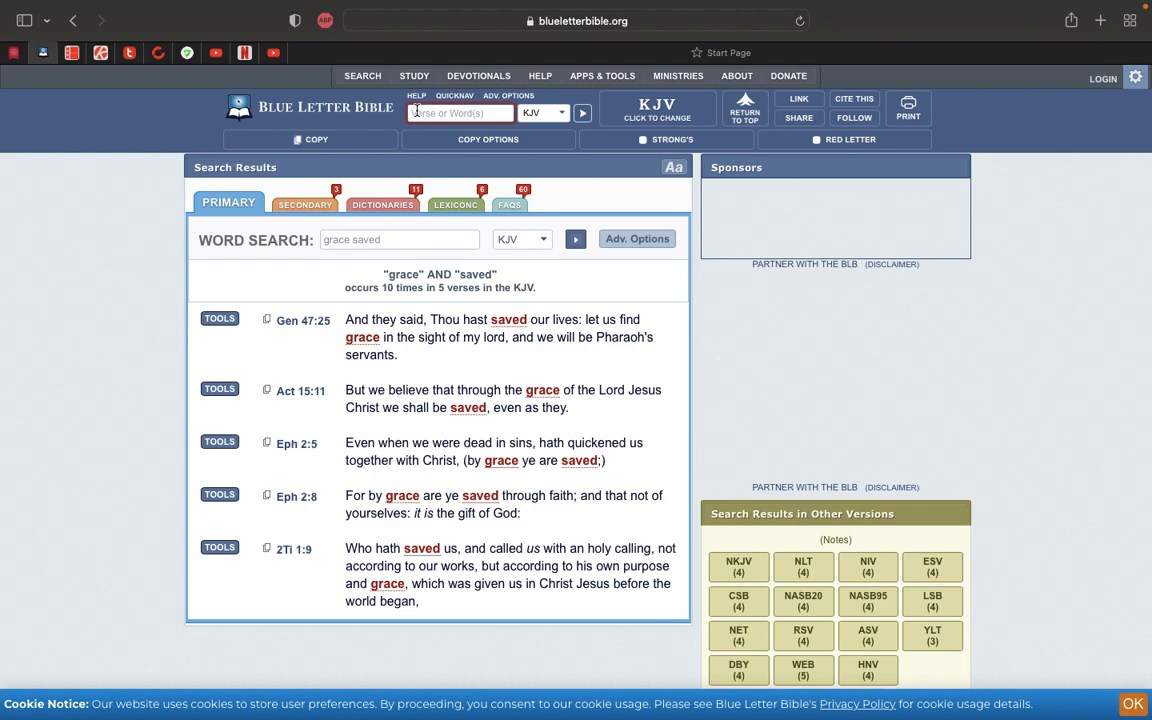
type("ne")
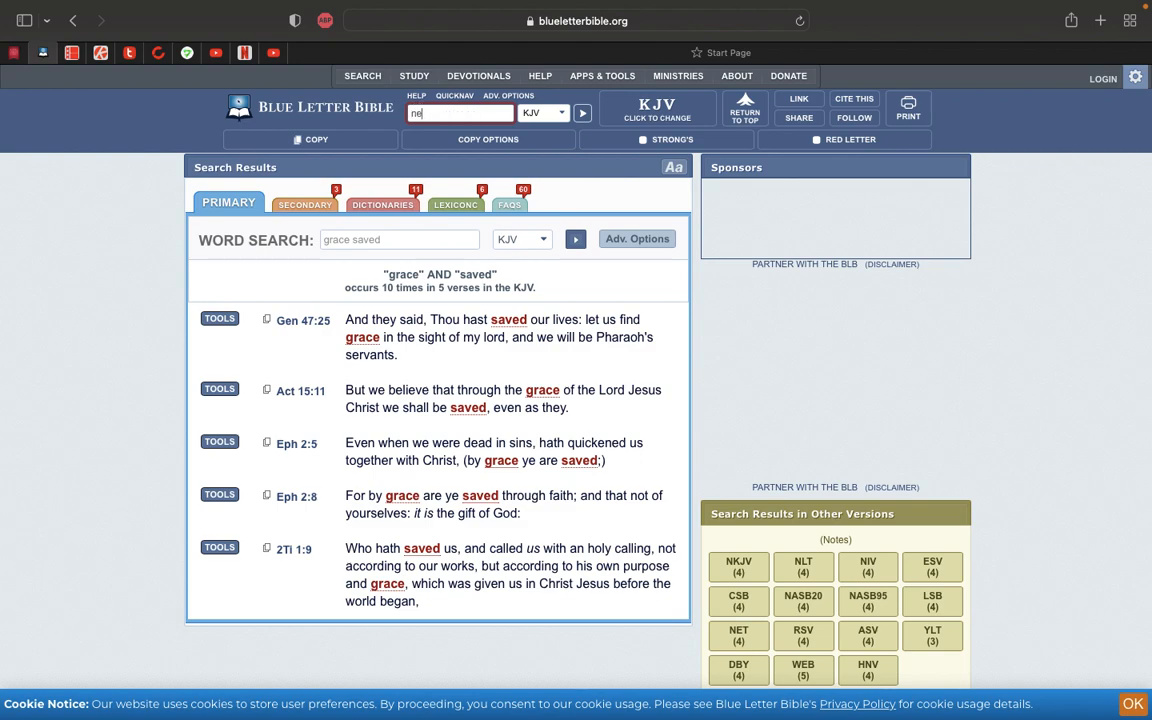
type("new earl")
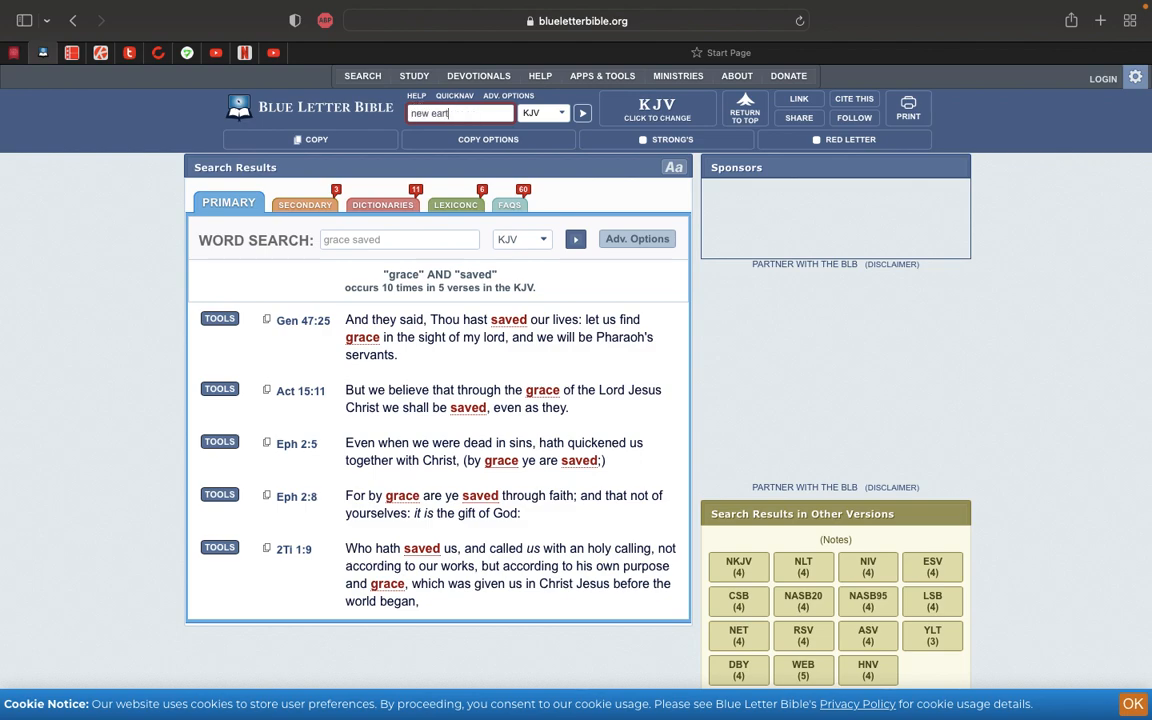
type("h")
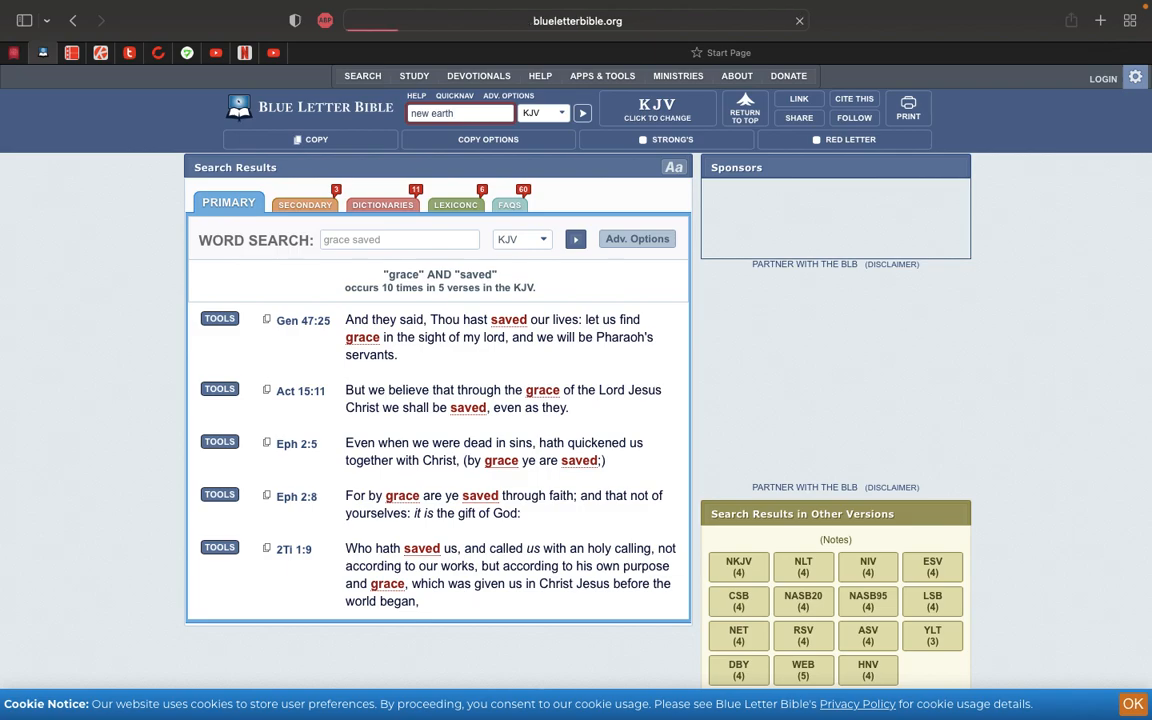
left_click(584, 112)
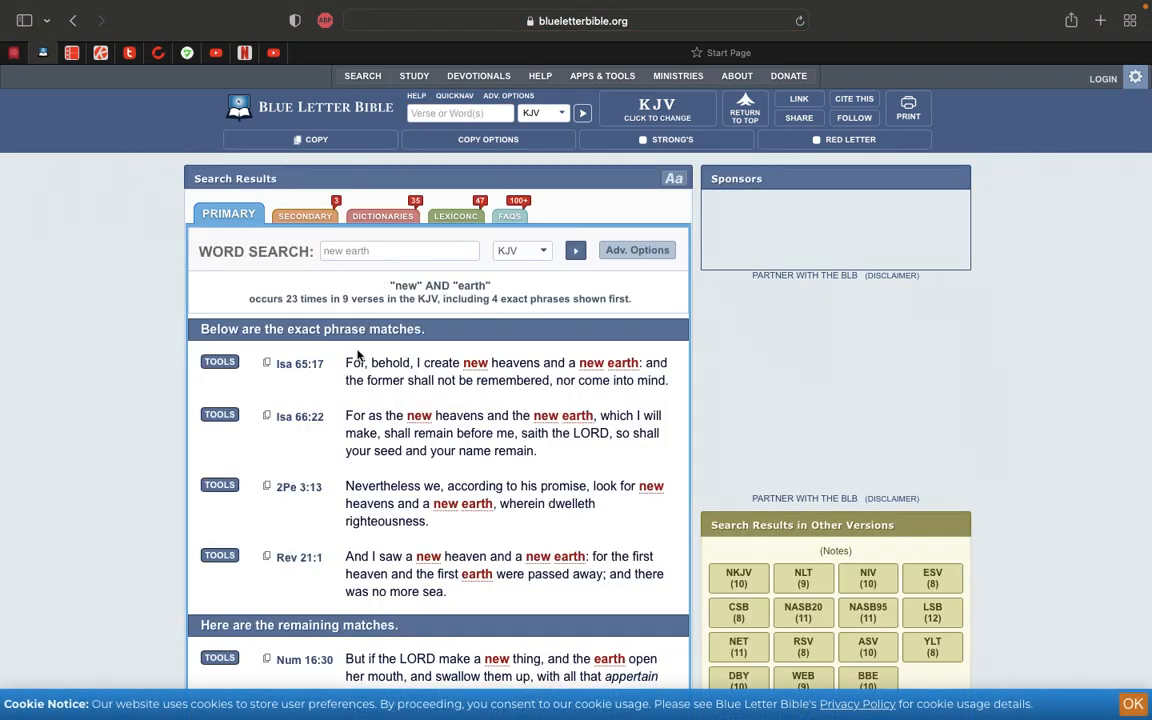
scroll("down", 3)
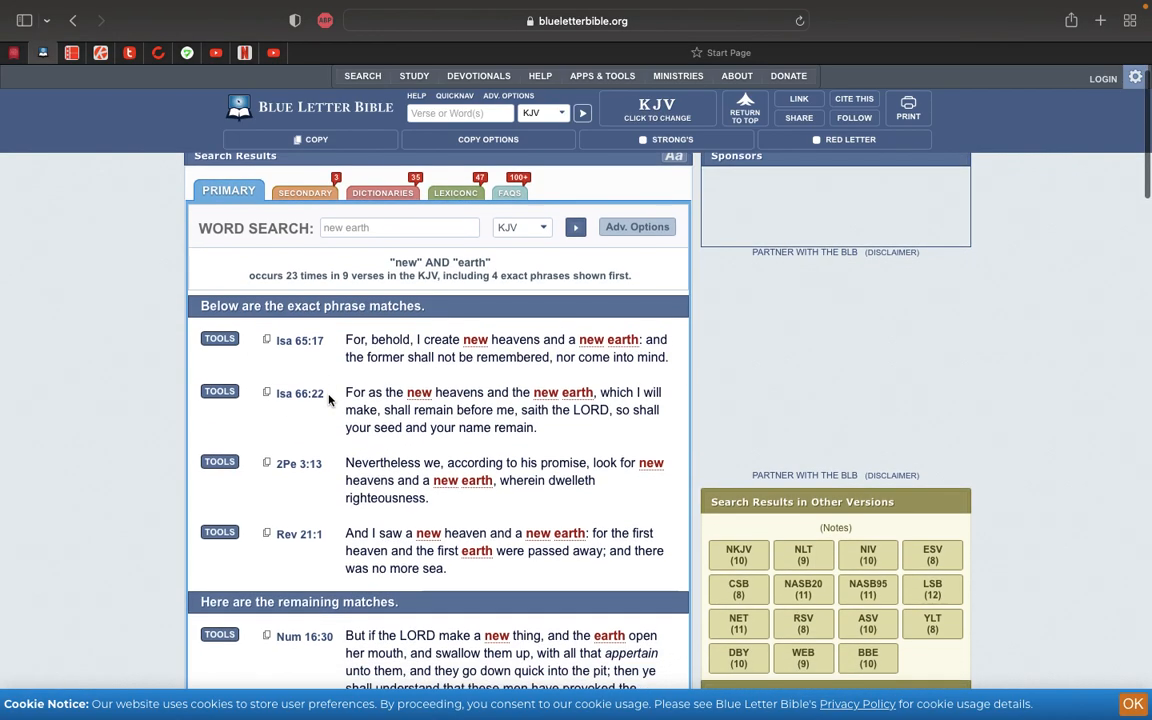
scroll("down", 3)
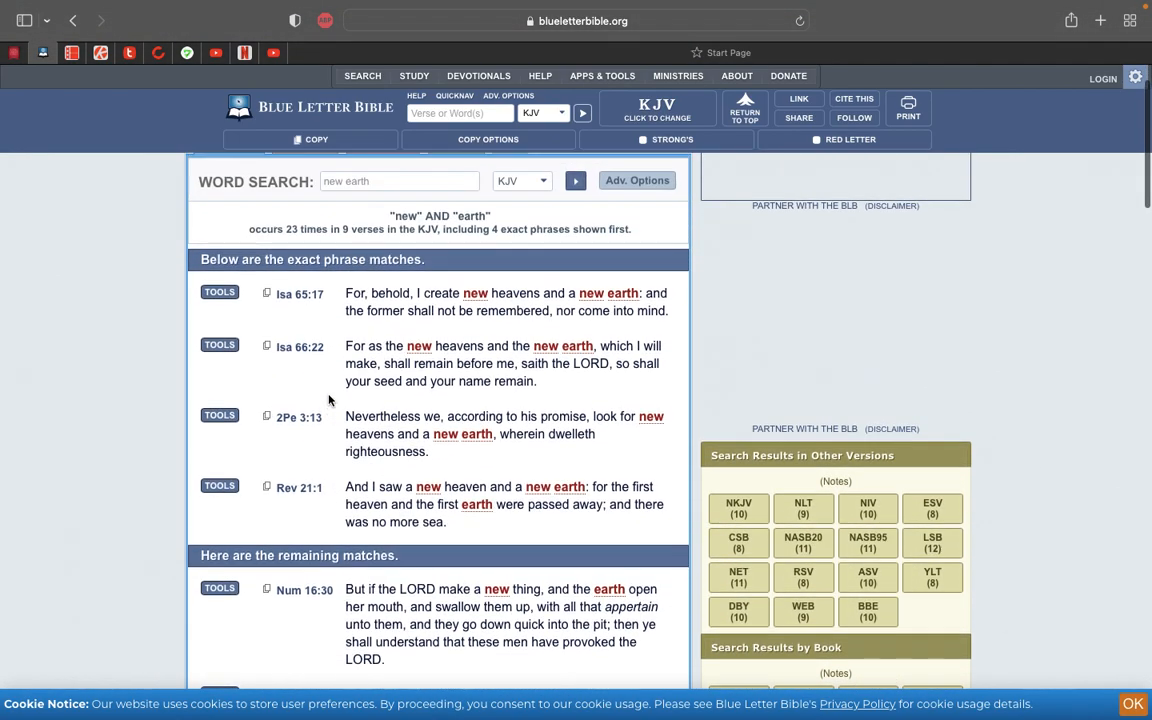
scroll("down", 3)
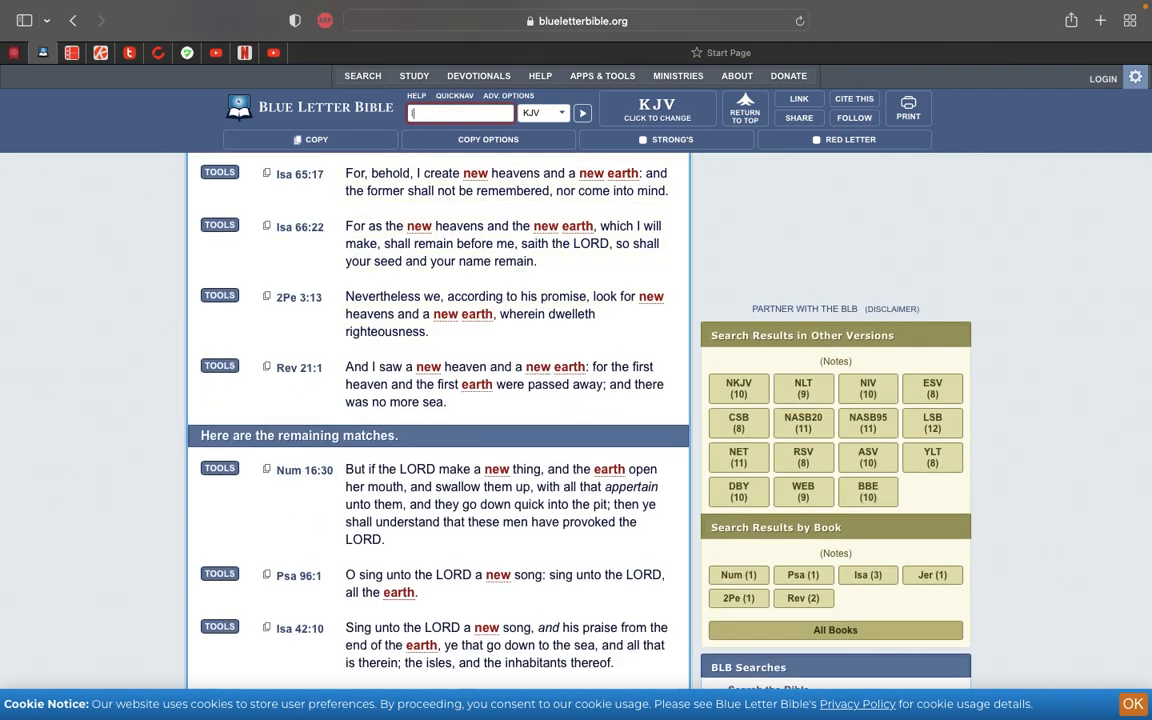
- Search the KJV for 'look earth new', returning the single match 2 Peter 3:13
type("look")
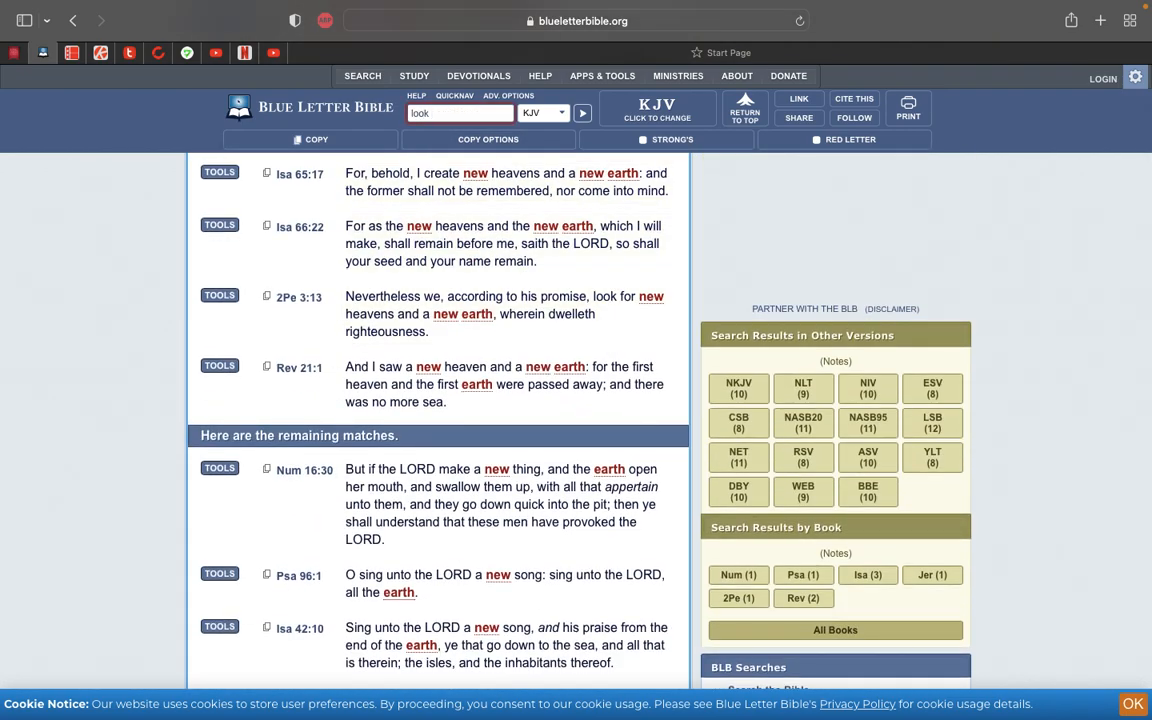
type("earth new")
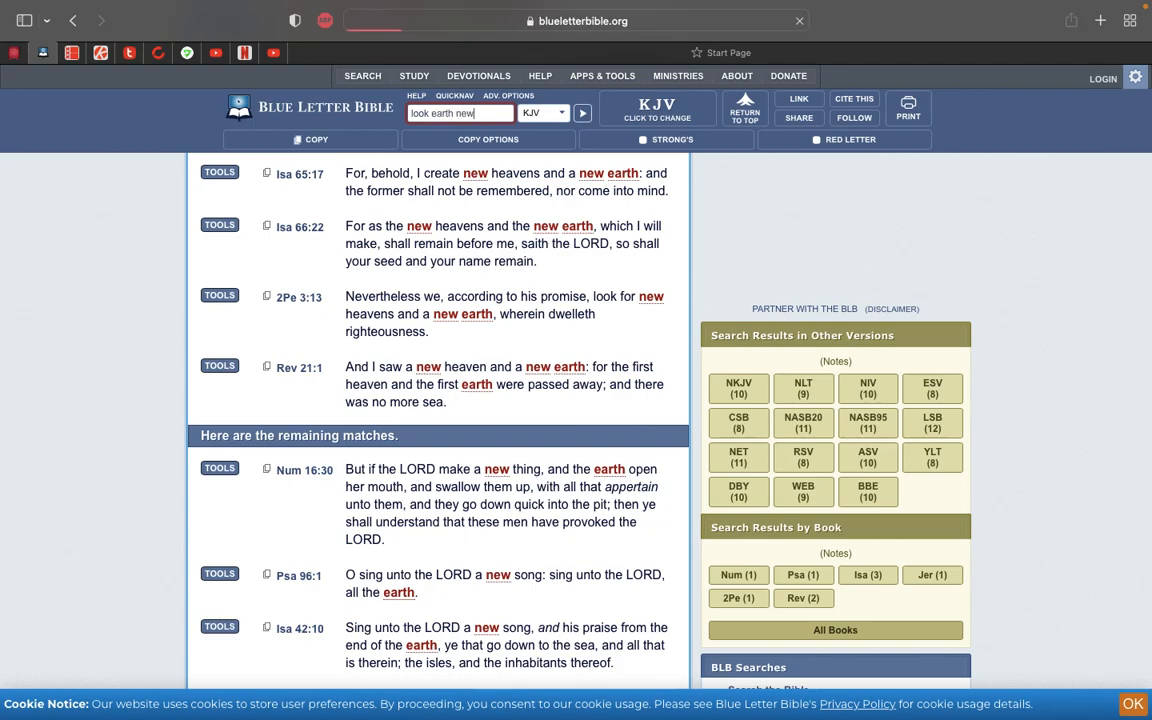
left_click(582, 112)
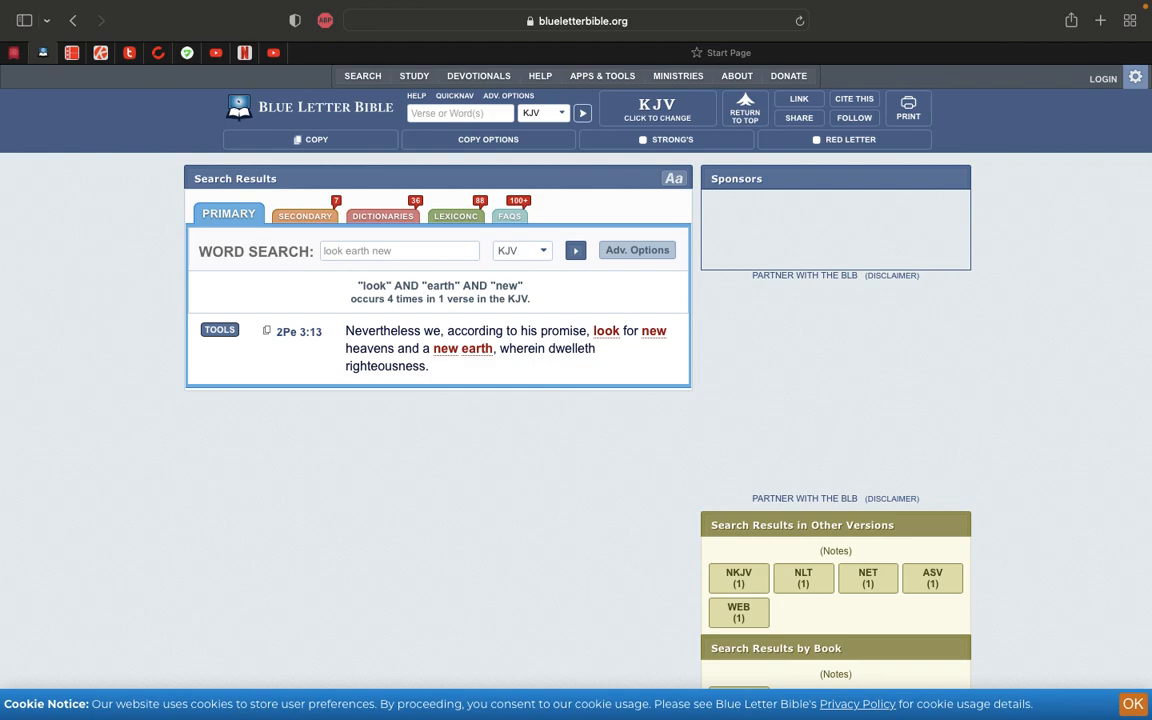
mouse_move(426, 196)
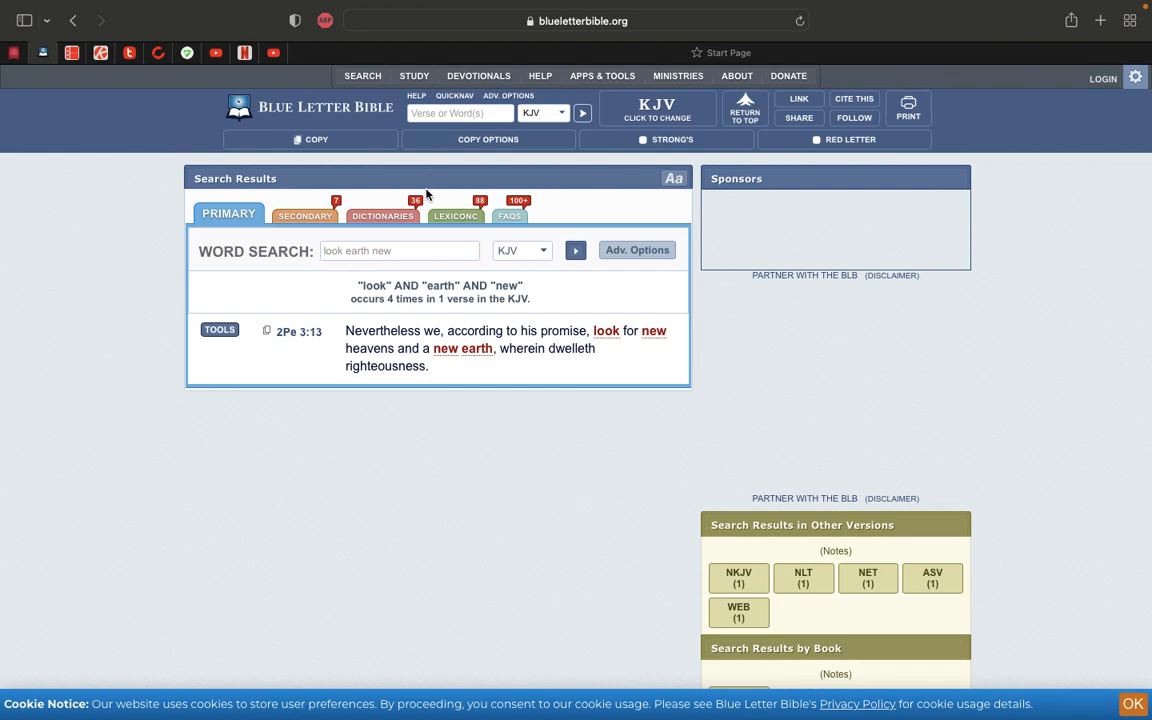